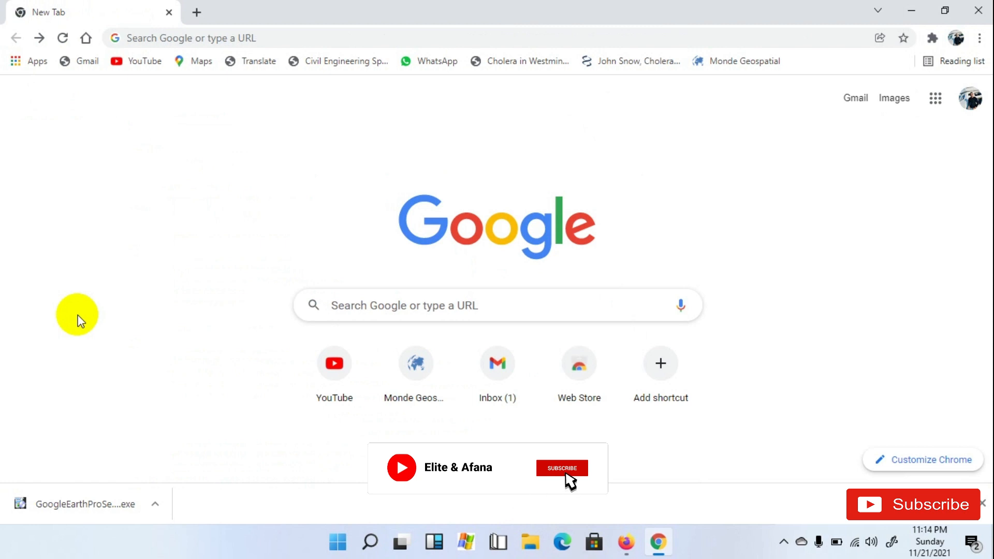
# - Search 'barcapps' in Chrome and open the Climate Information Management System result
pyautogui.click(191, 38)
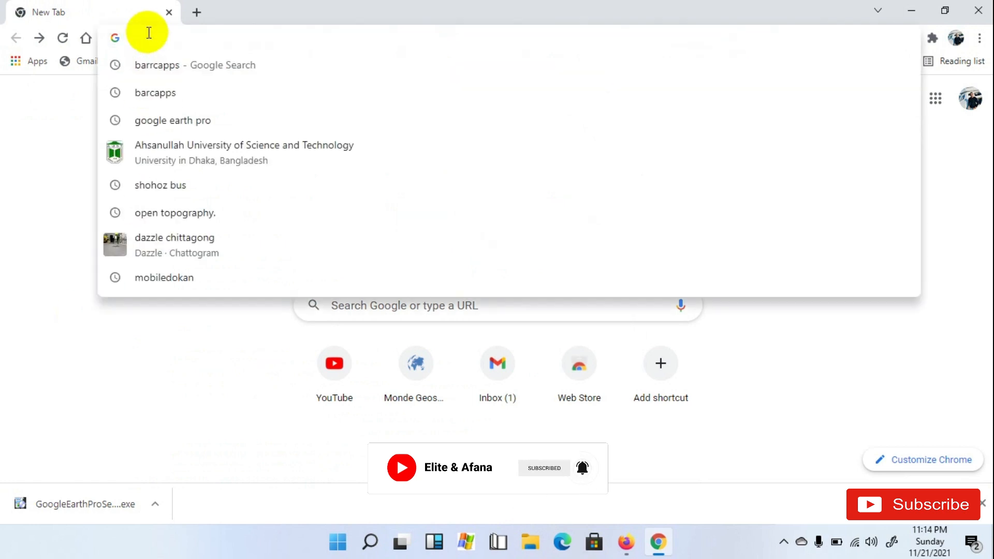
pyautogui.write('barcapps&oq=barcapps&aqs=chrome.0.69i59j69i60l4.3303j1j7&sourceid=chrome&ie=UTF-8')
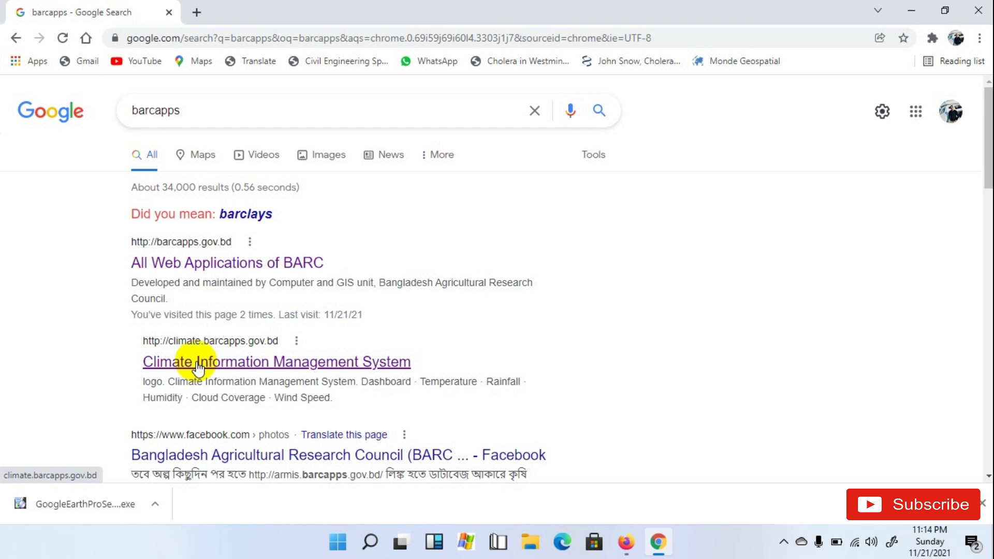
pyautogui.click(275, 361)
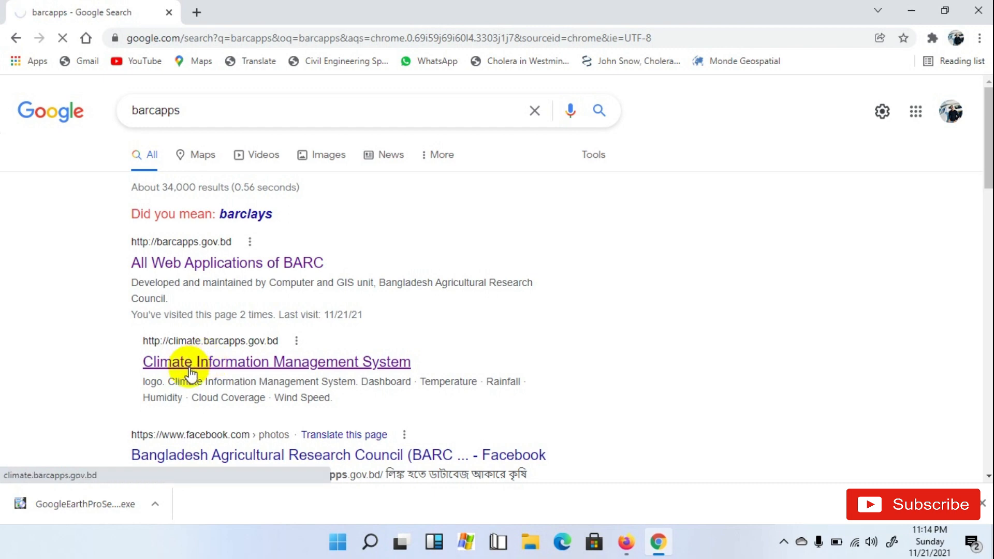
pyautogui.click(275, 362)
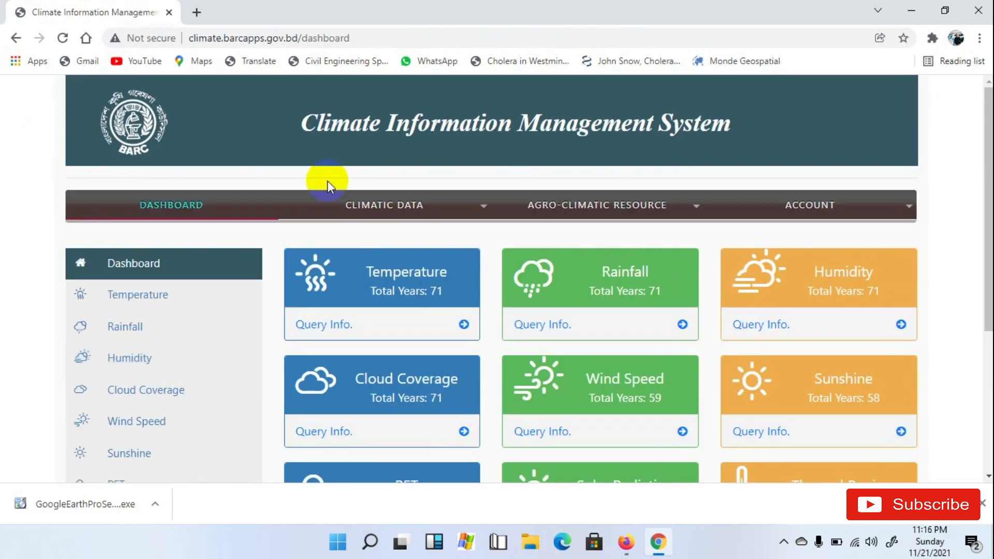
pyautogui.moveTo(686, 156)
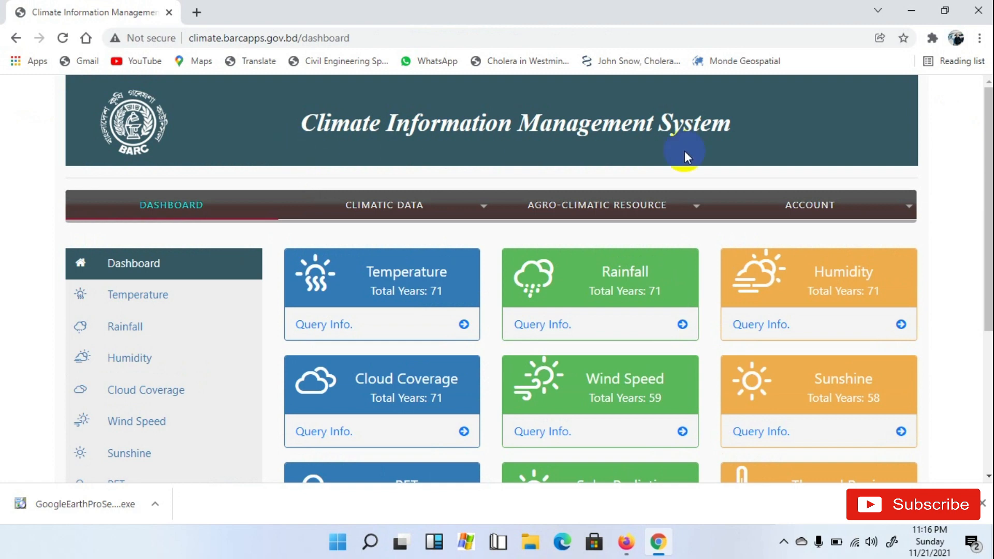
pyautogui.click(809, 205)
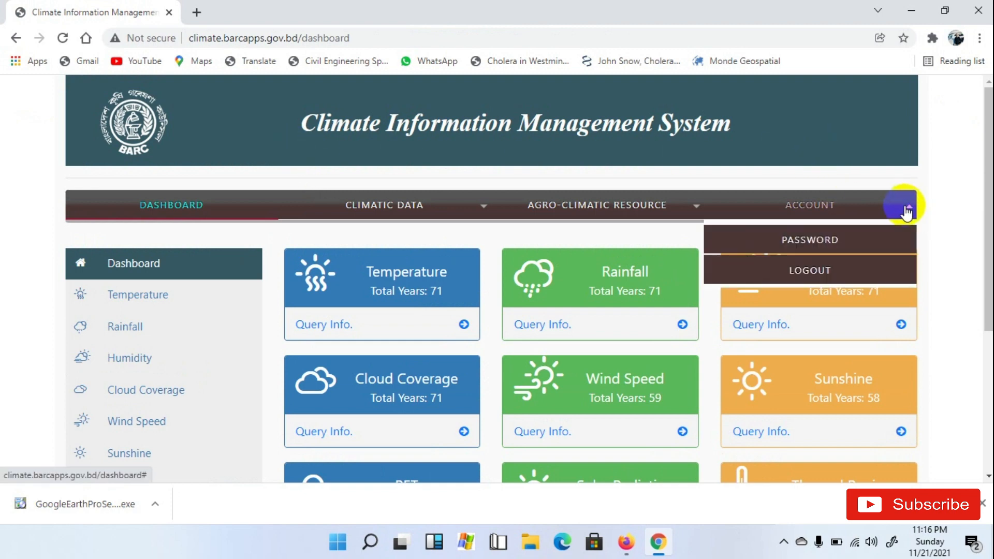
pyautogui.moveTo(13, 260)
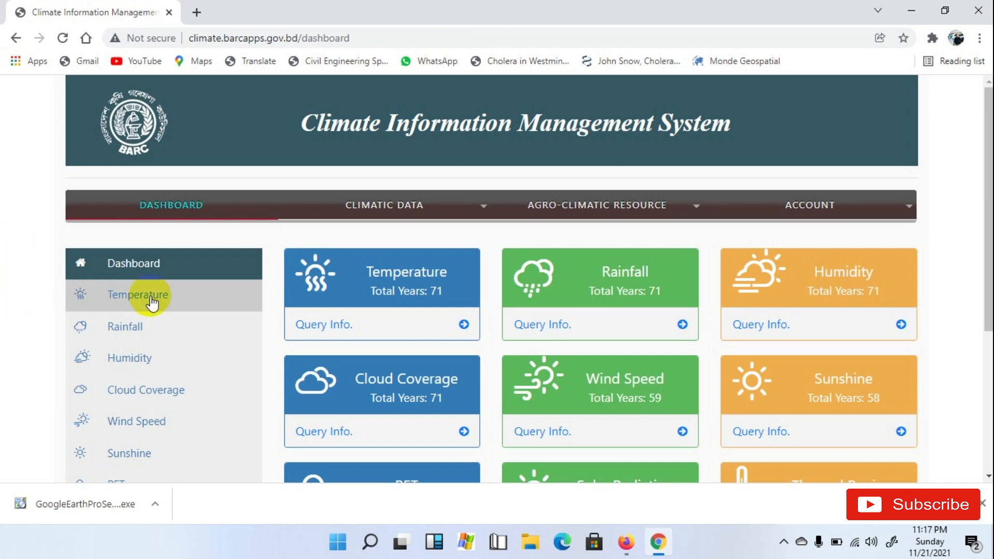
pyautogui.scroll(-3)
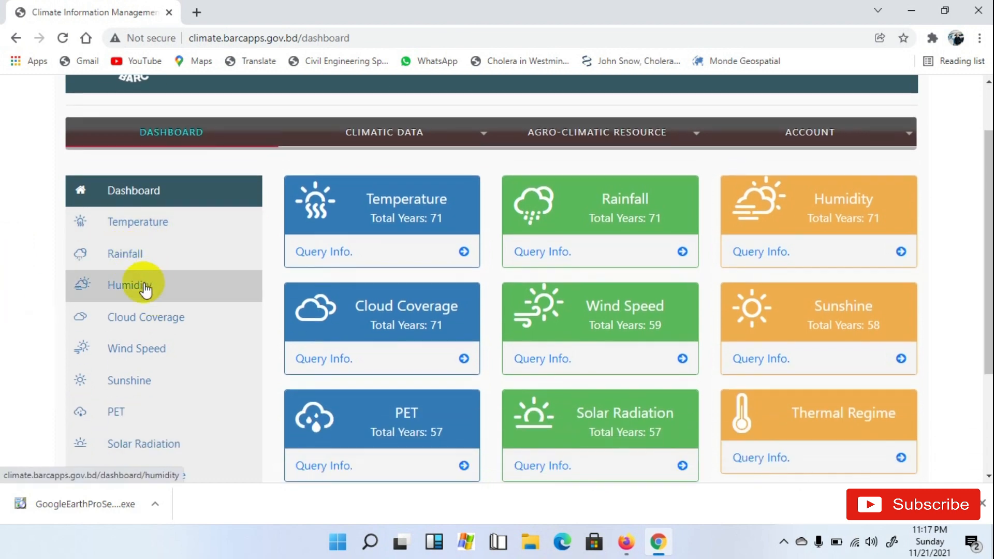
pyautogui.moveTo(137, 349)
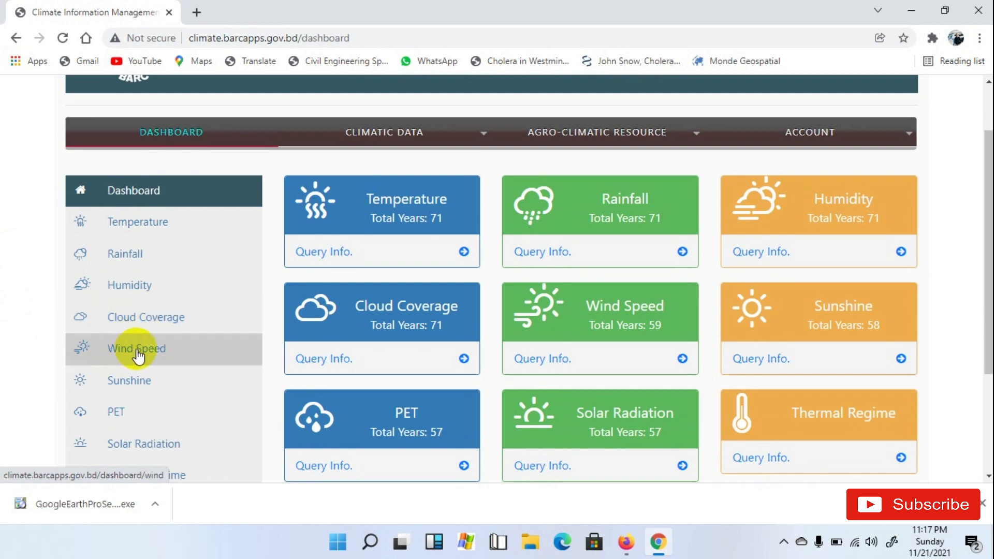
pyautogui.scroll(-3)
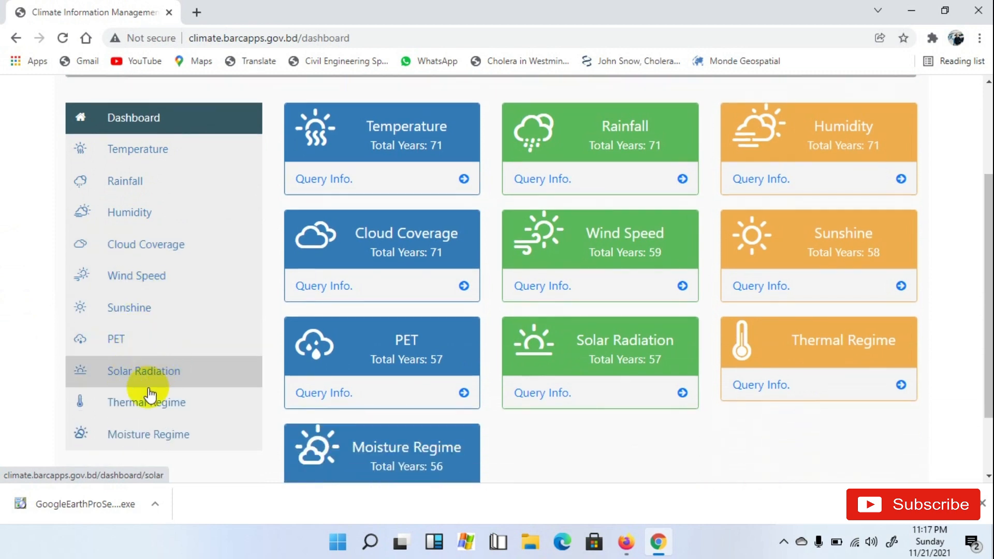
pyautogui.scroll(-3)
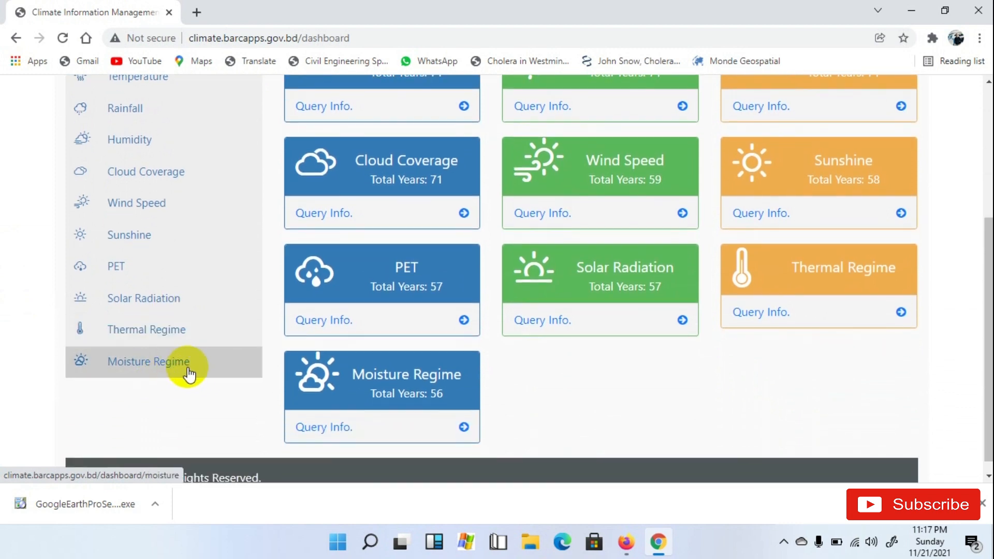
pyautogui.scroll(3)
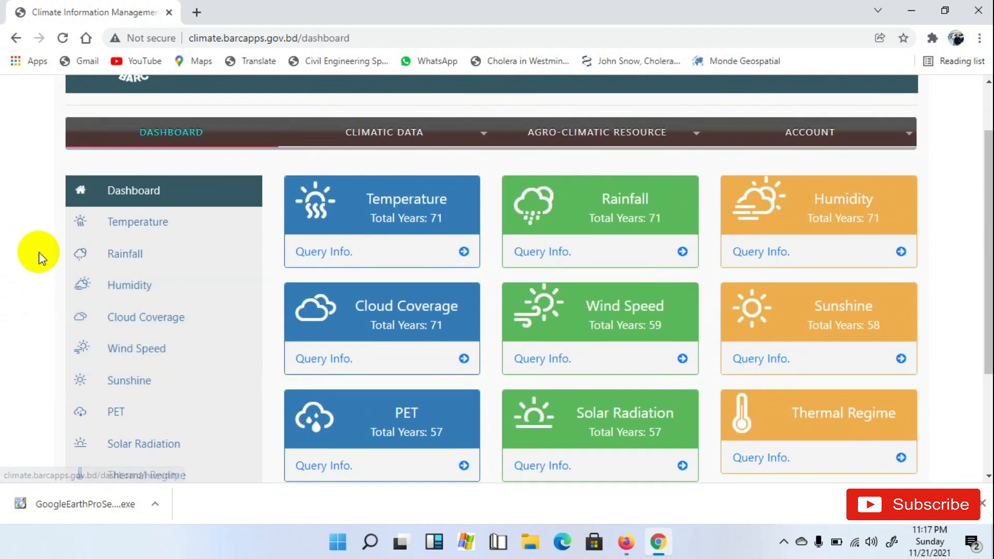
pyautogui.moveTo(143, 227)
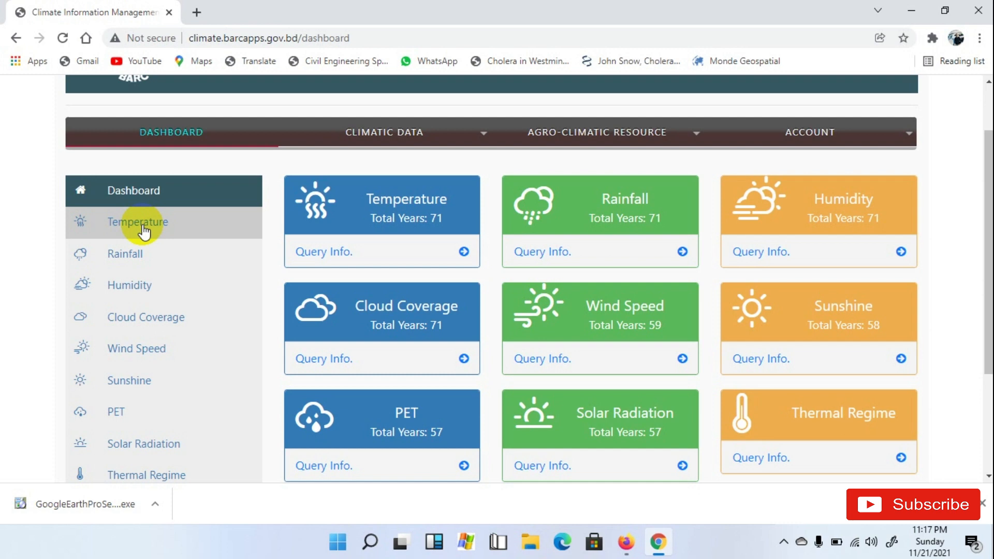
# - Open the Temperature data page and review the Type, Station and Year To choices
pyautogui.click(138, 222)
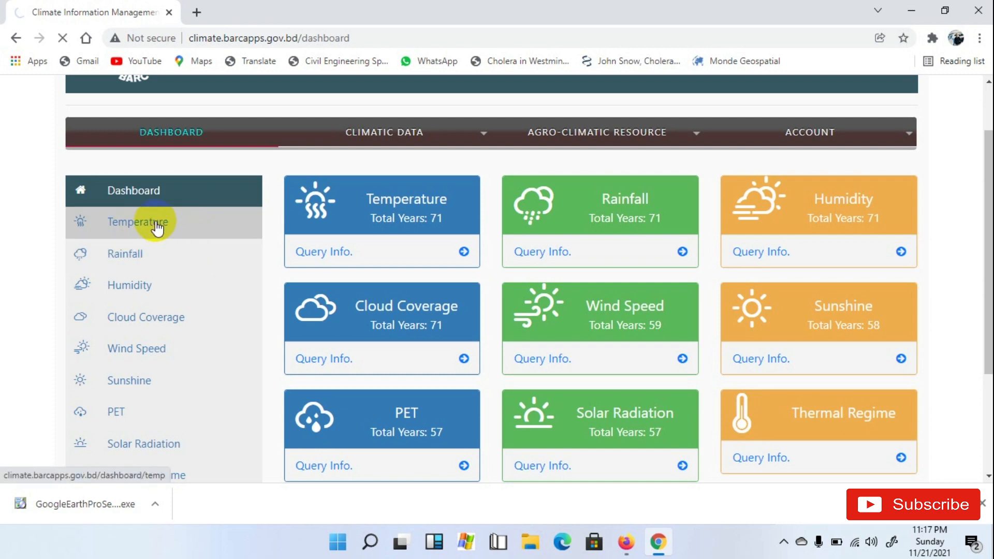
pyautogui.click(138, 222)
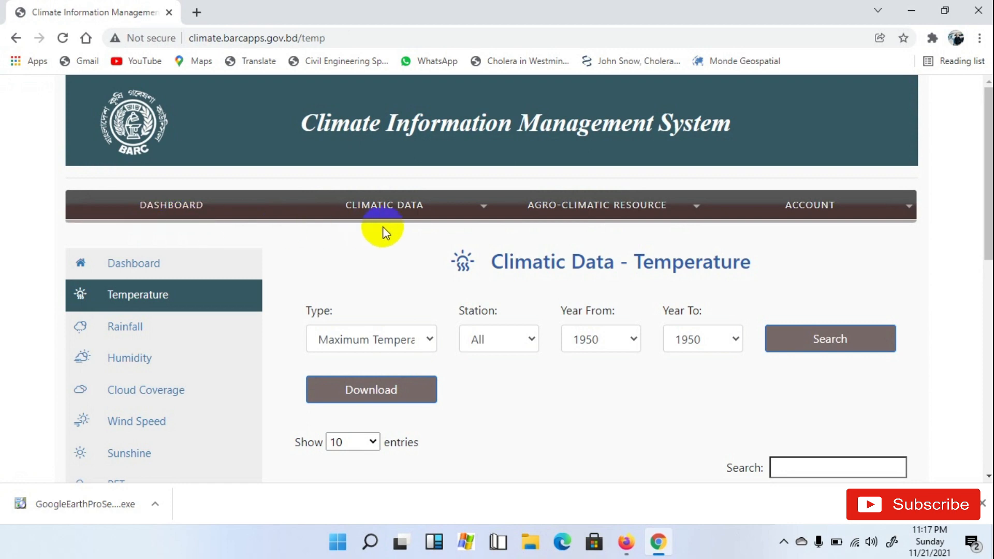
pyautogui.moveTo(377, 330)
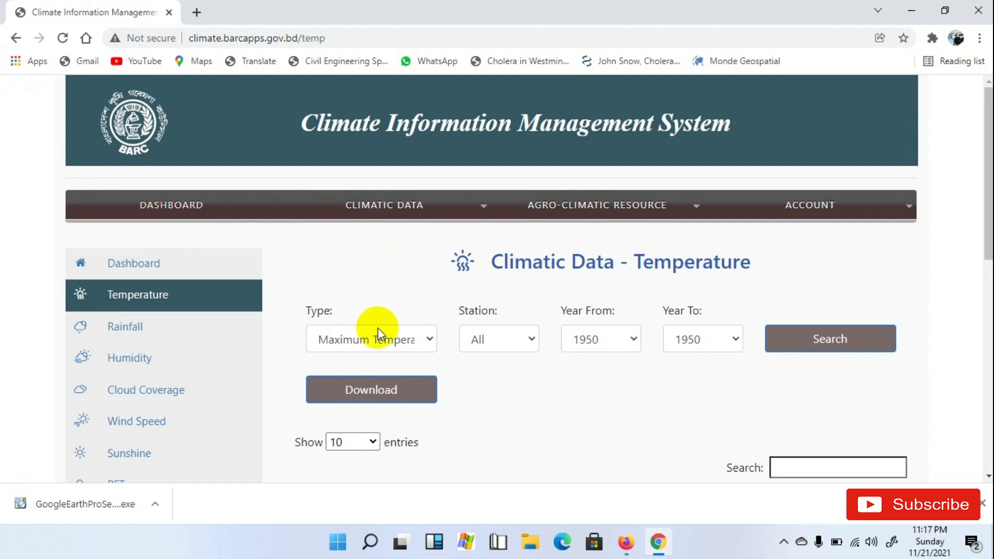
pyautogui.moveTo(479, 320)
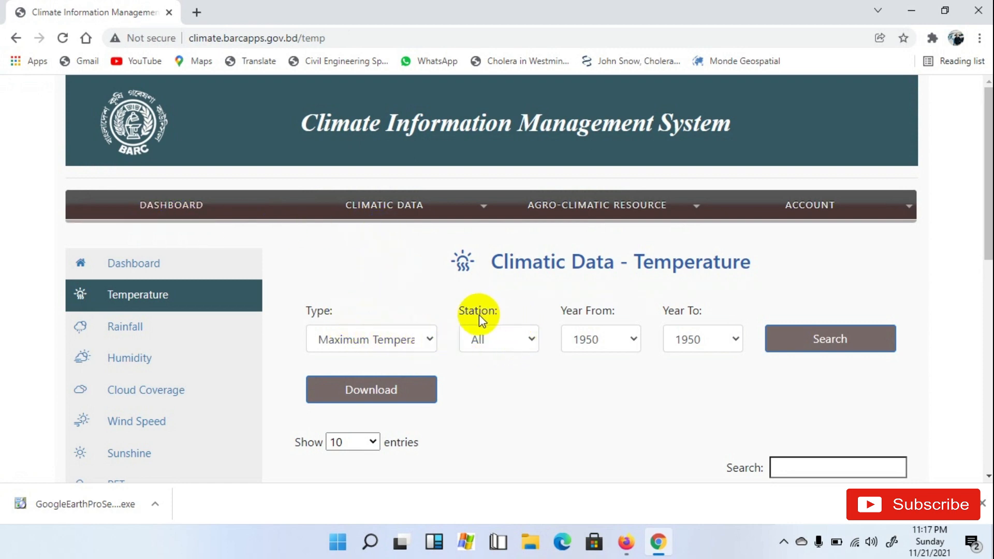
pyautogui.moveTo(608, 317)
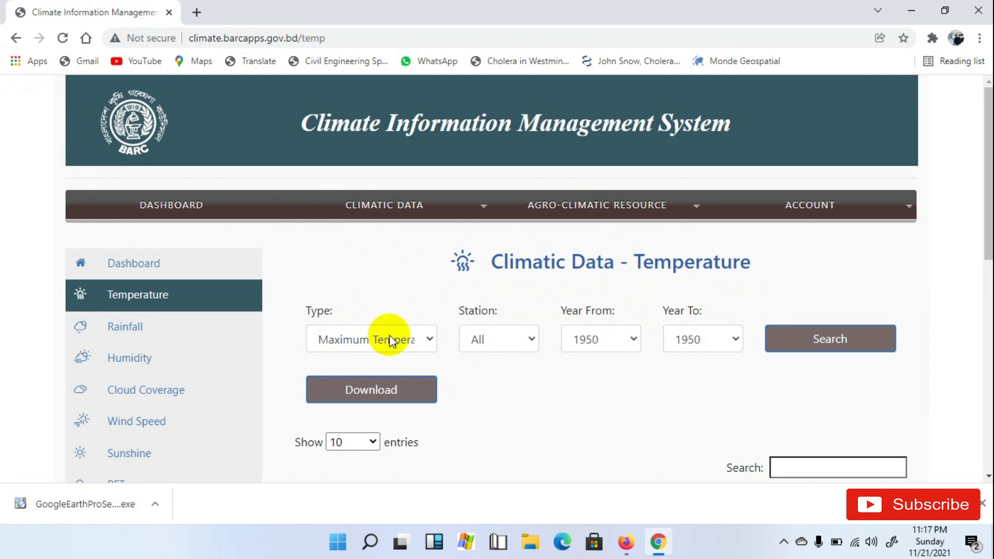
pyautogui.click(370, 338)
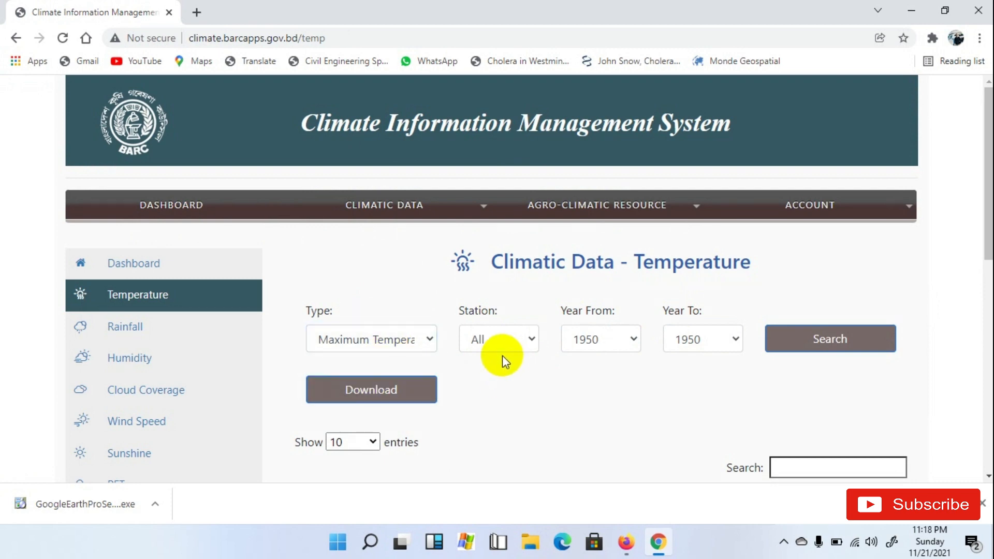
pyautogui.click(498, 339)
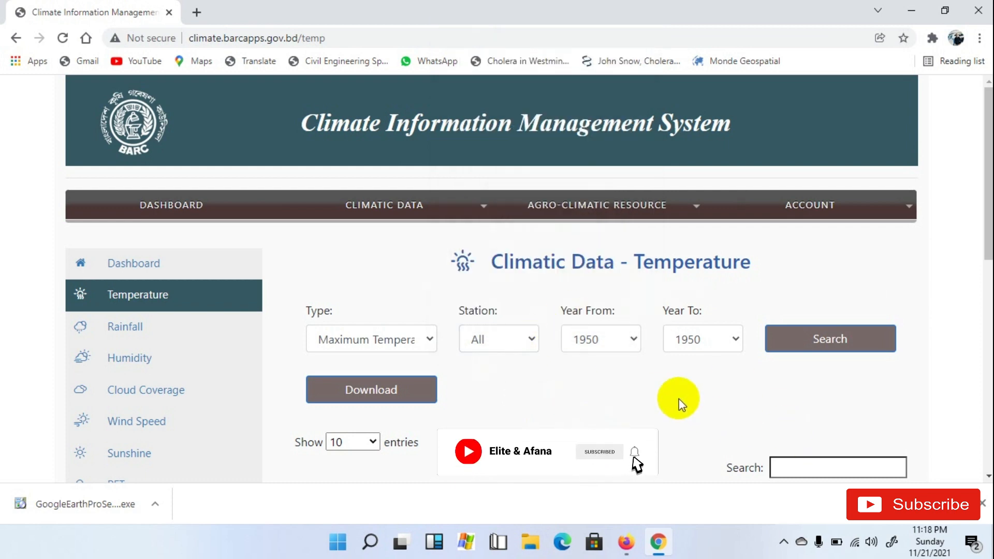
pyautogui.moveTo(609, 328)
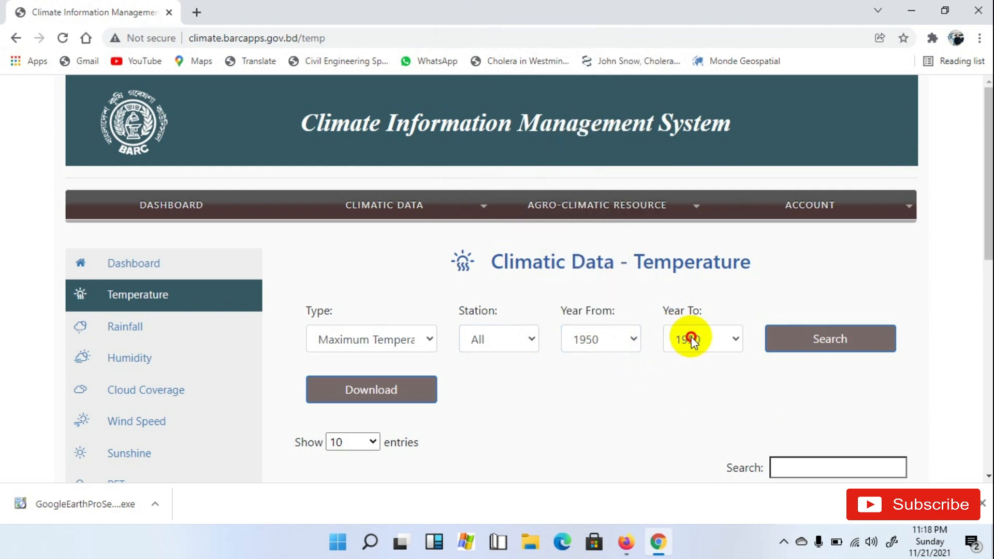
pyautogui.click(701, 339)
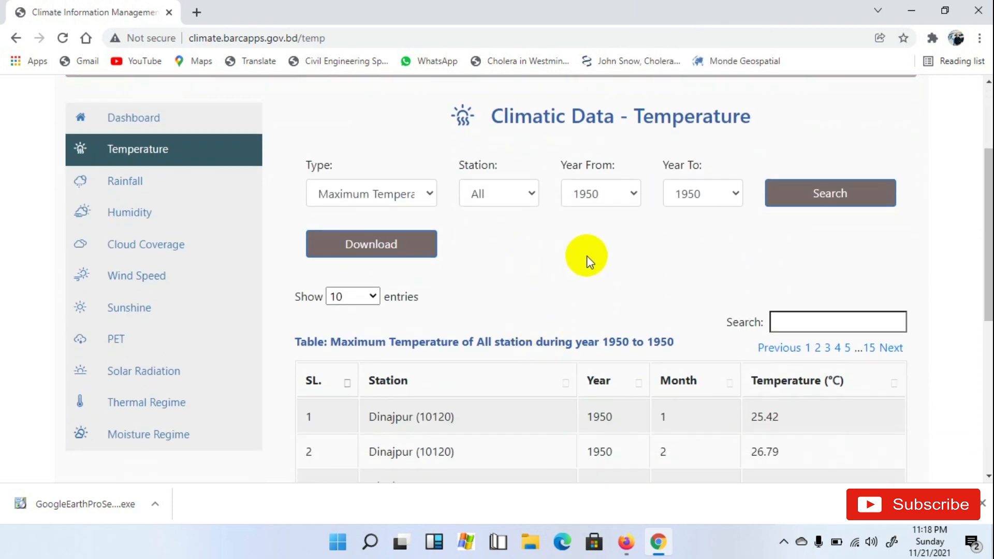
pyautogui.click(498, 193)
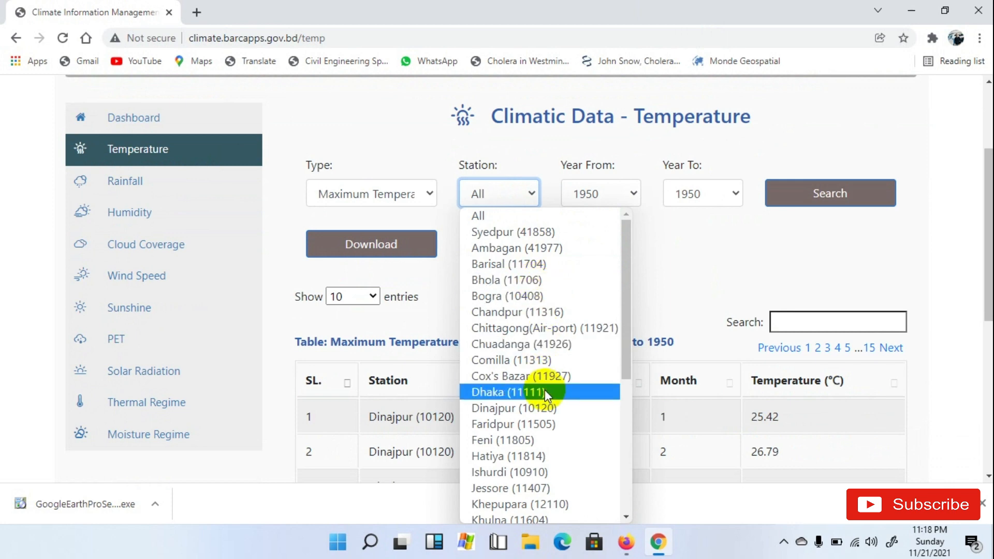
pyautogui.click(504, 392)
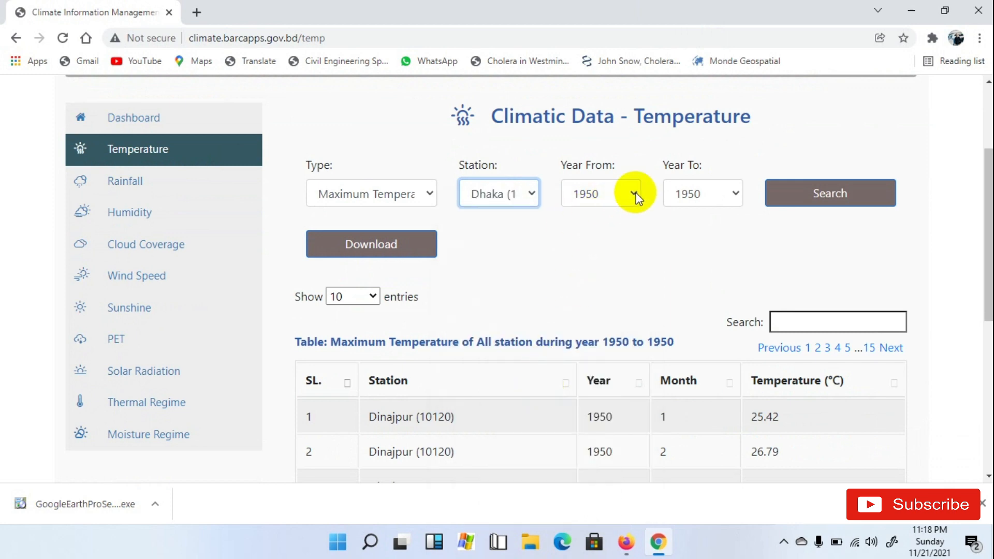
pyautogui.click(599, 192)
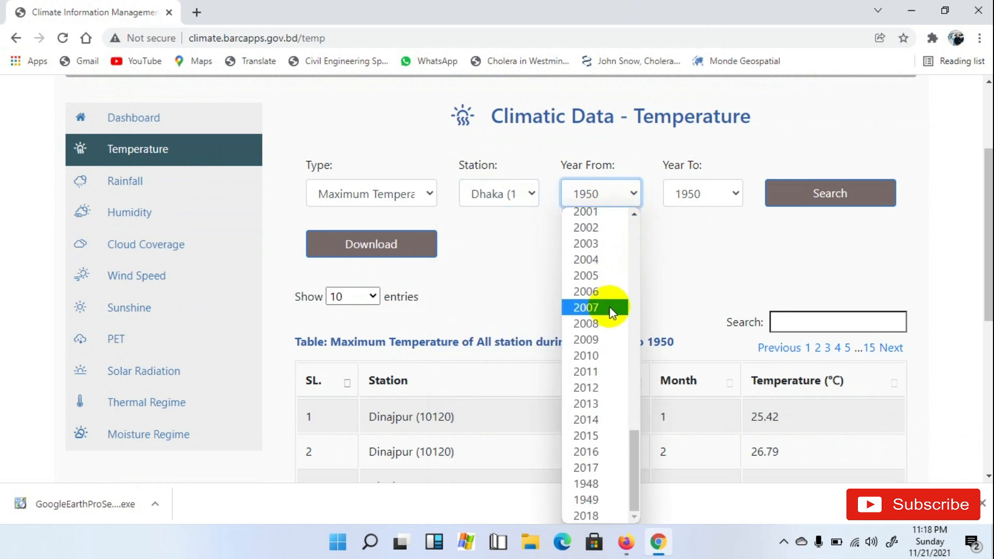
pyautogui.click(584, 515)
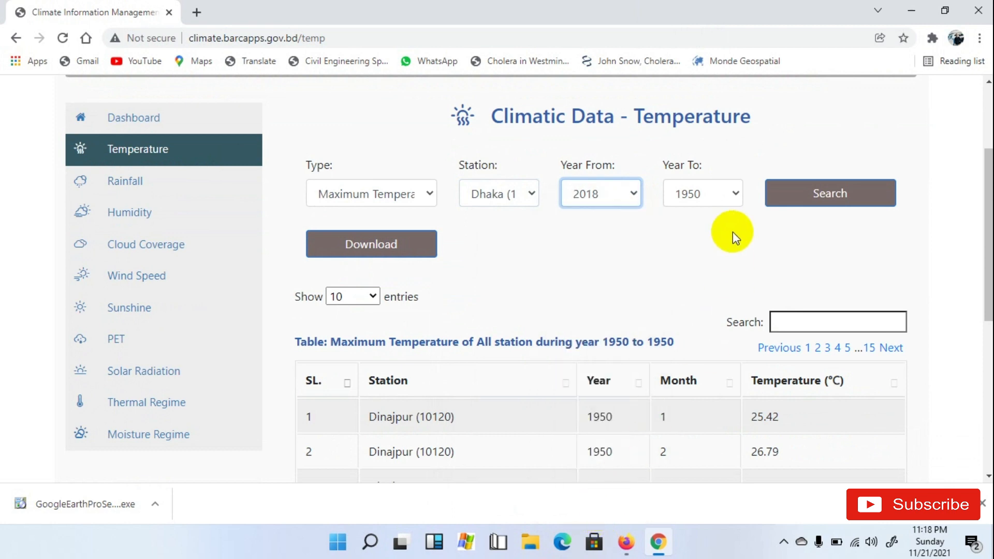
pyautogui.click(702, 192)
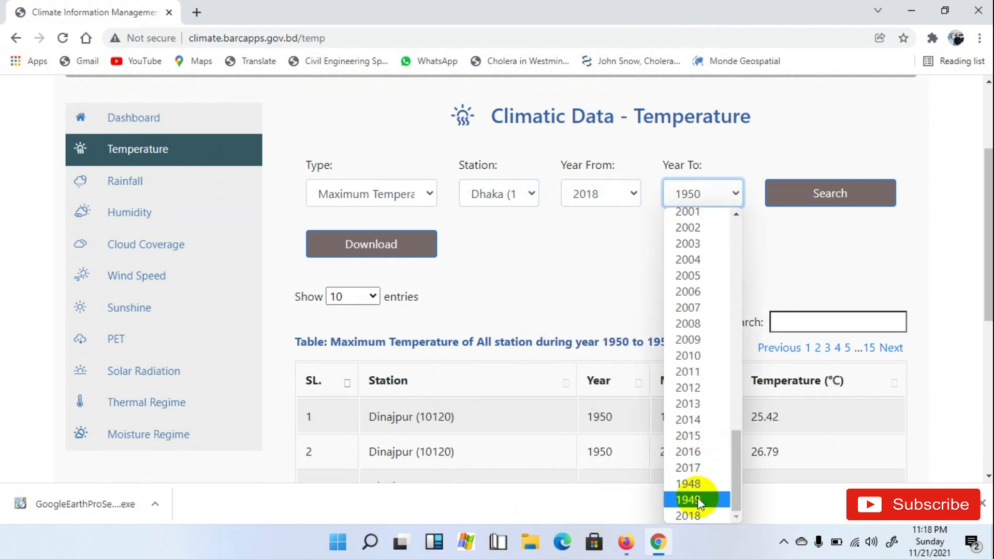
pyautogui.click(687, 515)
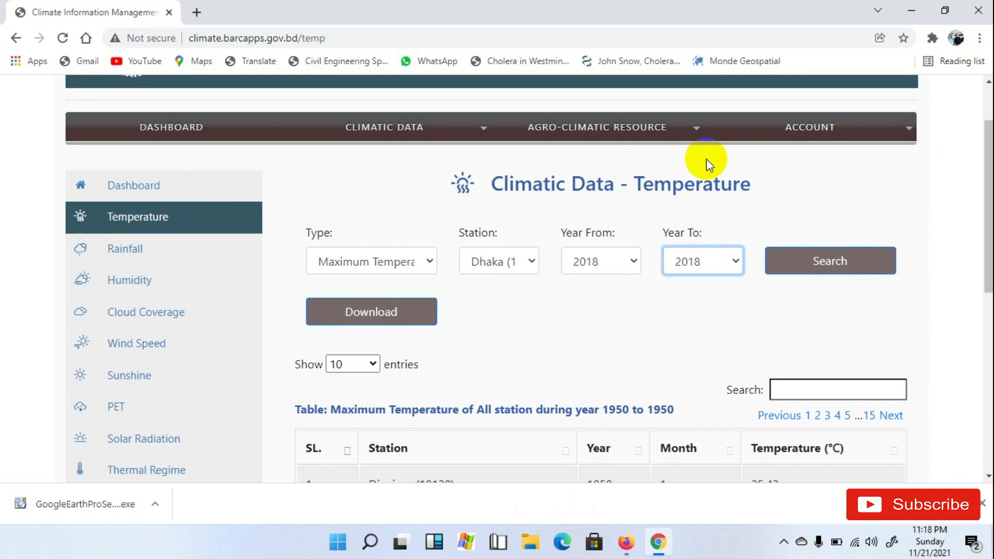
pyautogui.click(829, 261)
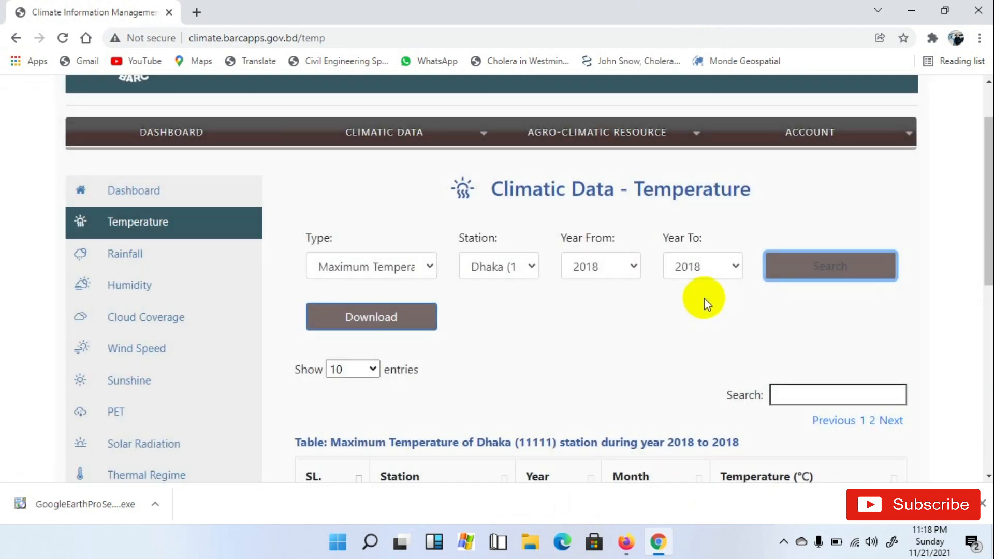
pyautogui.scroll(-3)
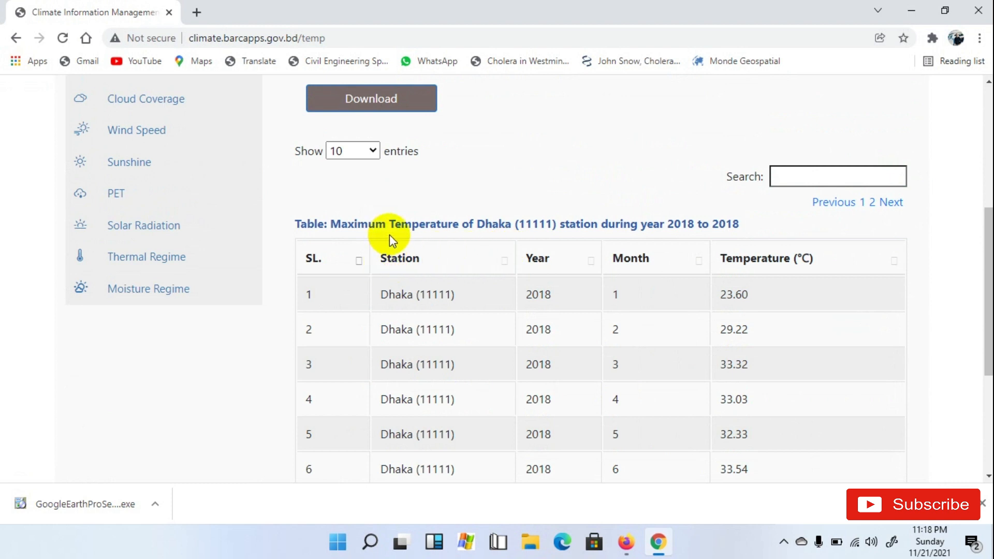
pyautogui.moveTo(405, 242)
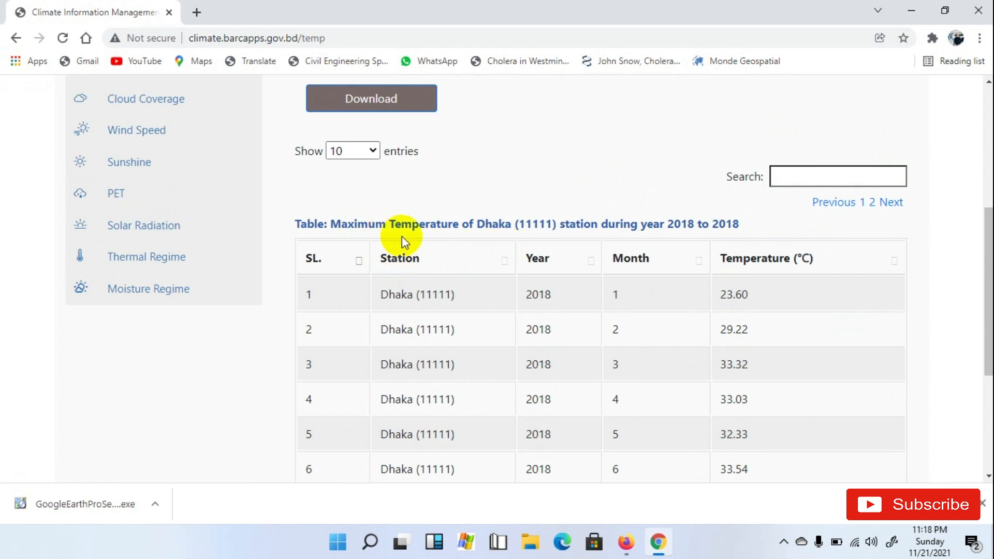
pyautogui.moveTo(732, 243)
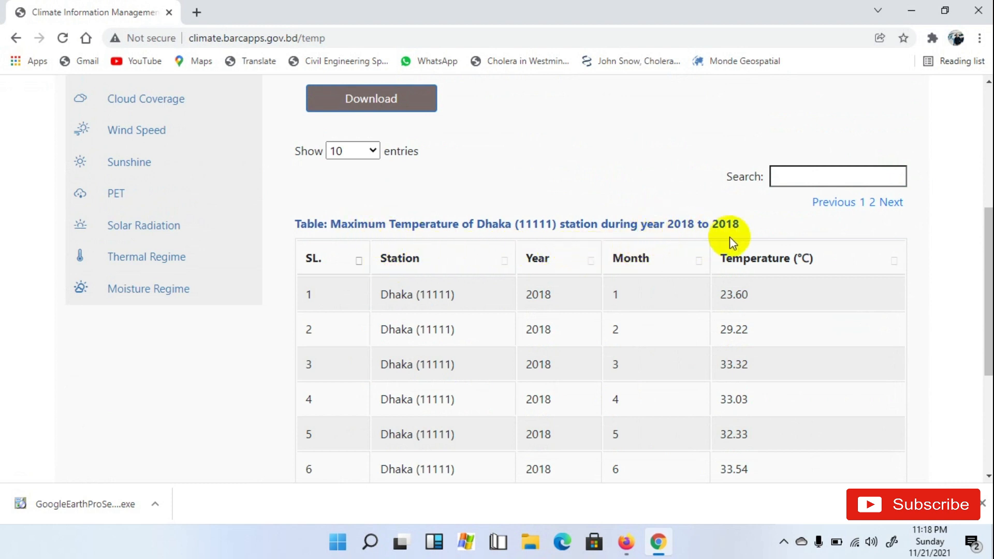
pyautogui.moveTo(702, 254)
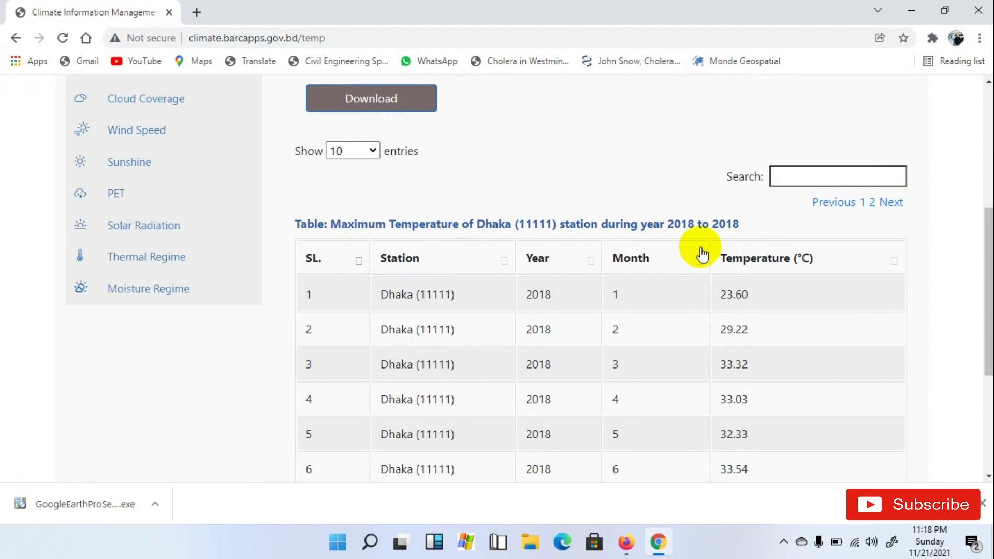
# - Download the Dhaka 2018 maximum temperature report as CSV and show it in Downloads
pyautogui.scroll(3)
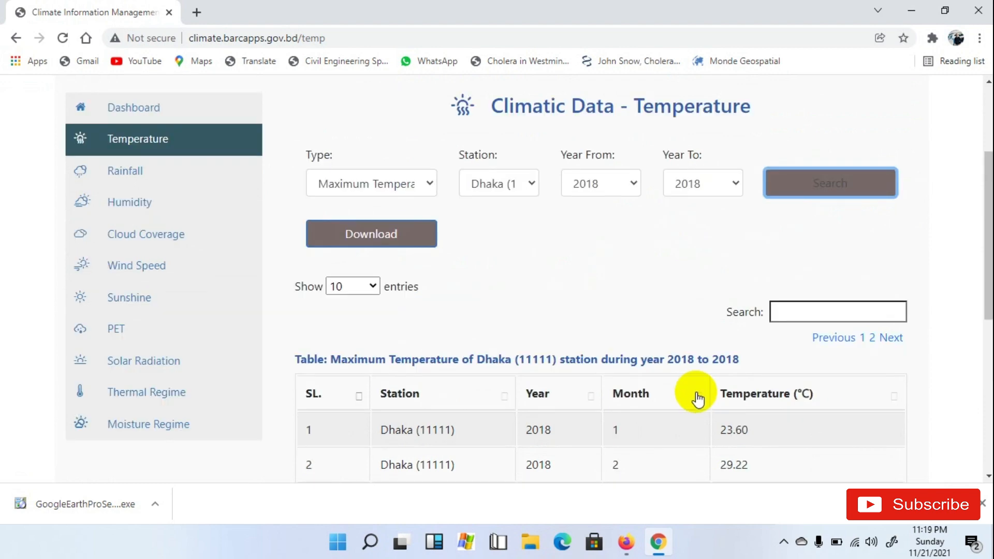
pyautogui.moveTo(524, 249)
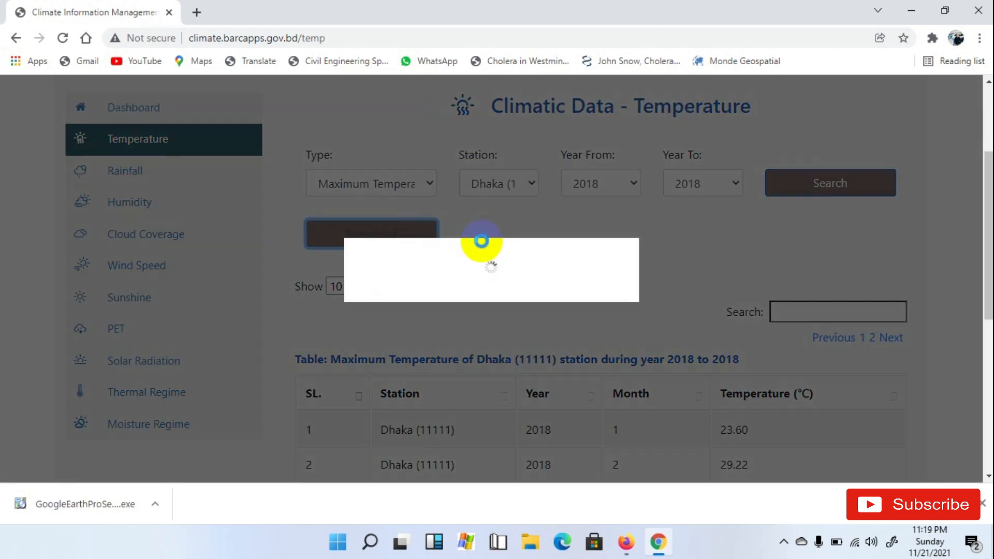
pyautogui.click(371, 233)
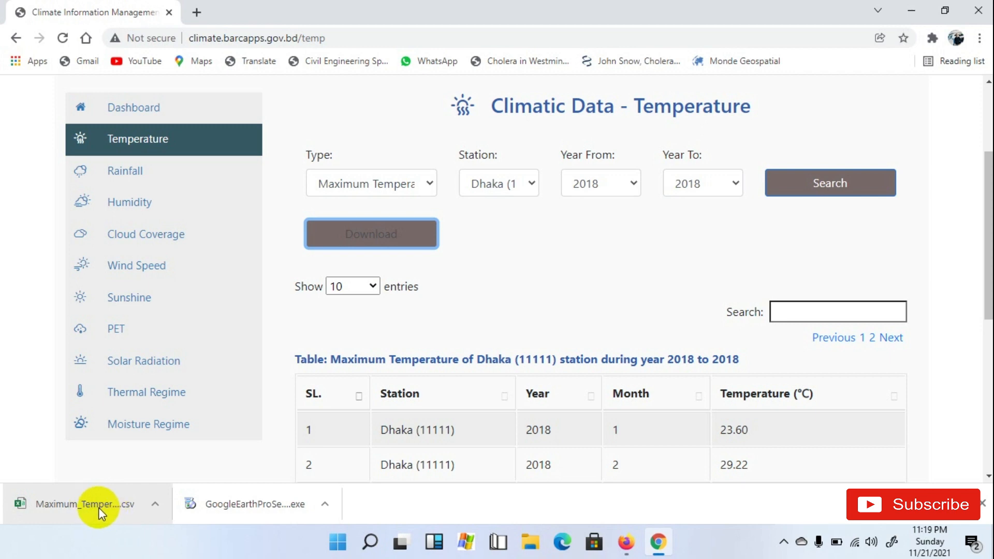
pyautogui.moveTo(648, 379)
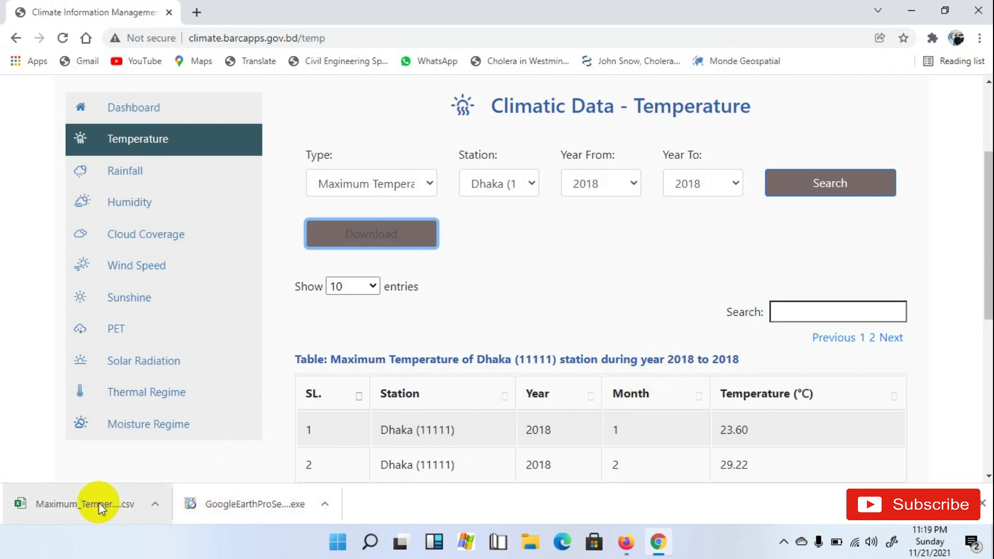
pyautogui.click(98, 504)
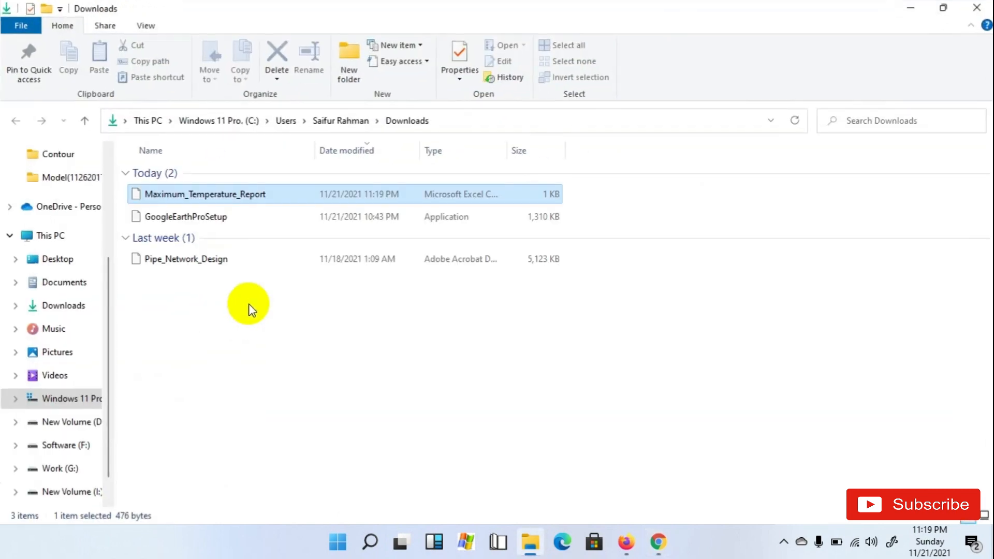
# - Open Maximum_Temperature_Report in Excel, select column A, and return to the web page
pyautogui.doubleClick(205, 194)
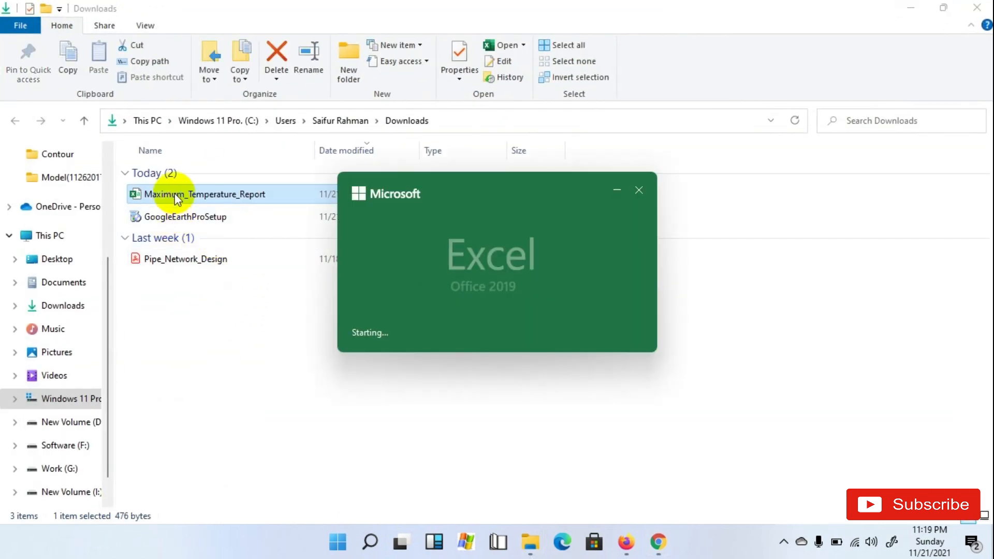
pyautogui.doubleClick(204, 194)
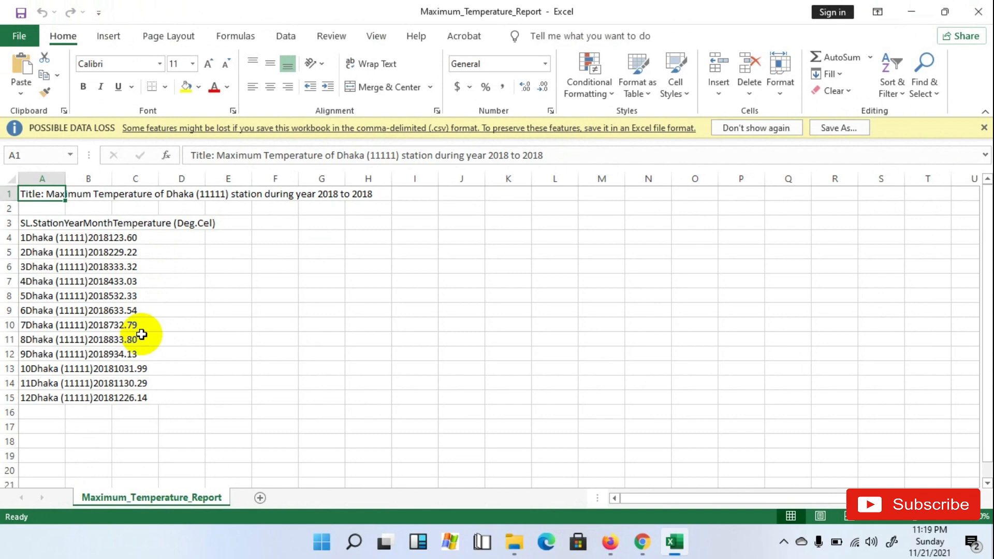
pyautogui.click(41, 178)
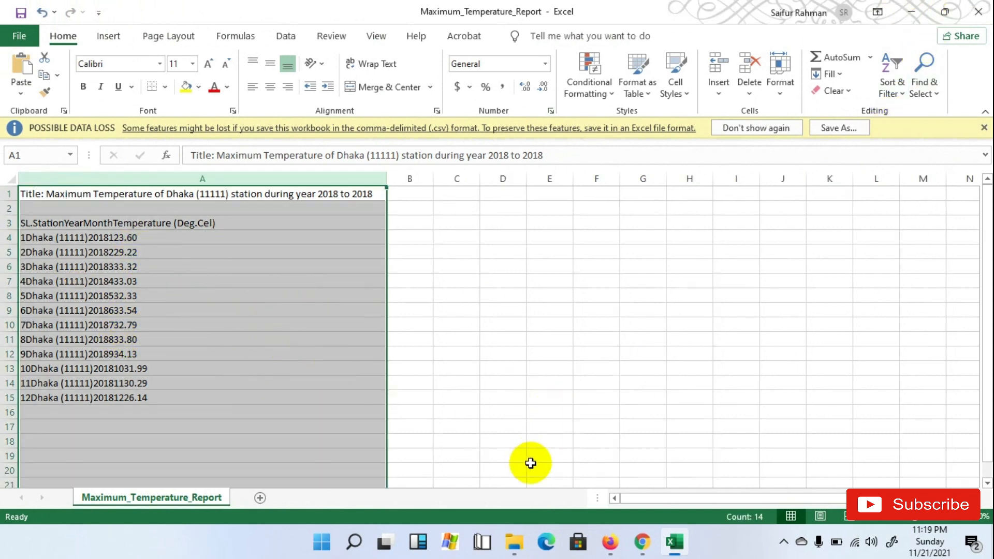
pyautogui.moveTo(693, 272)
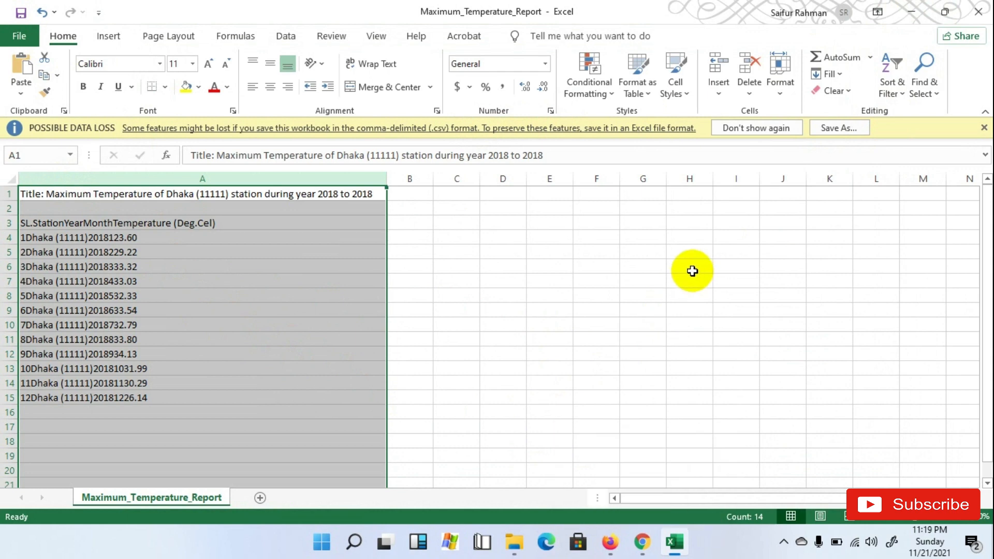
pyautogui.click(640, 541)
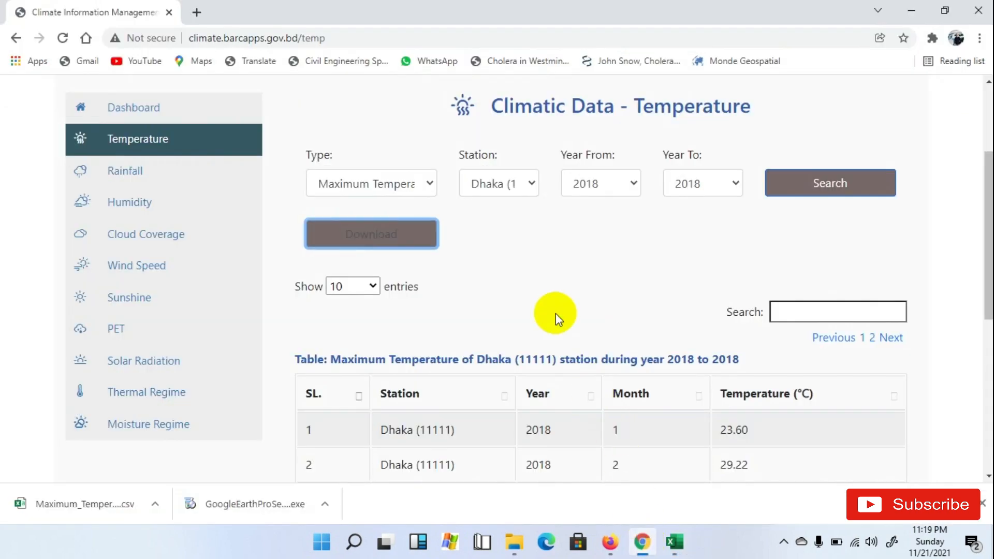
# - Copy the first ten table rows from the web page and switch to Excel
pyautogui.scroll(-3)
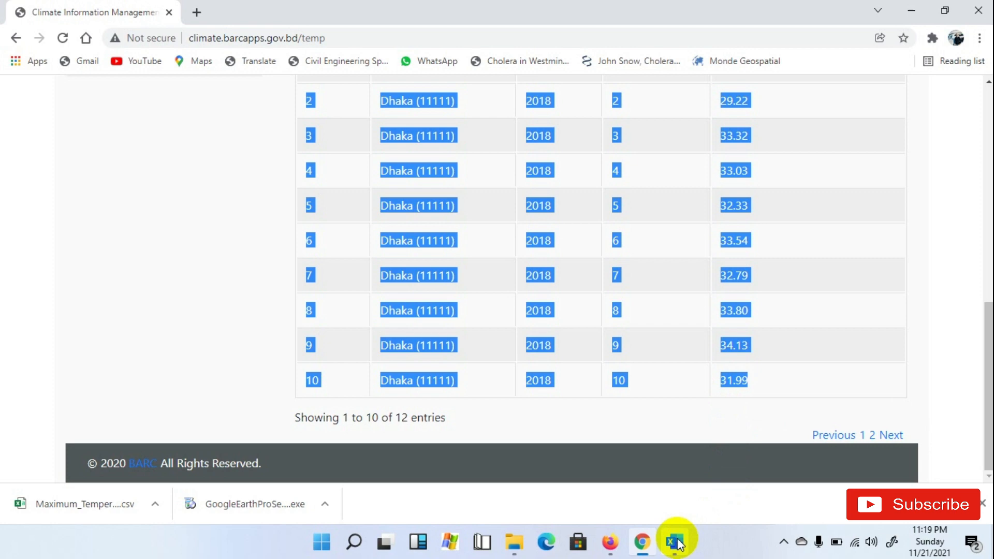
pyautogui.click(675, 541)
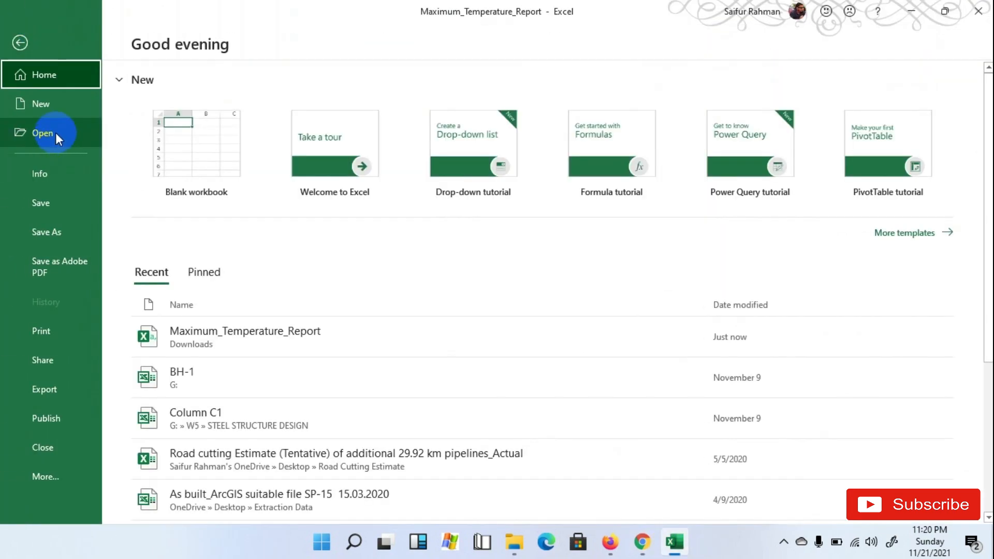
# - Create a blank workbook and paste the first ten data rows at A1
pyautogui.click(196, 143)
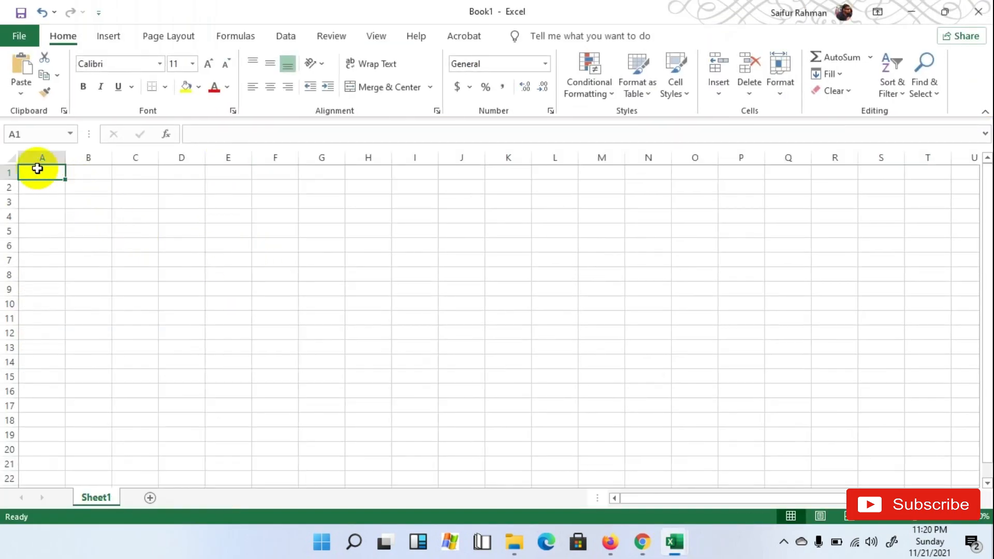
pyautogui.rightClick(42, 171)
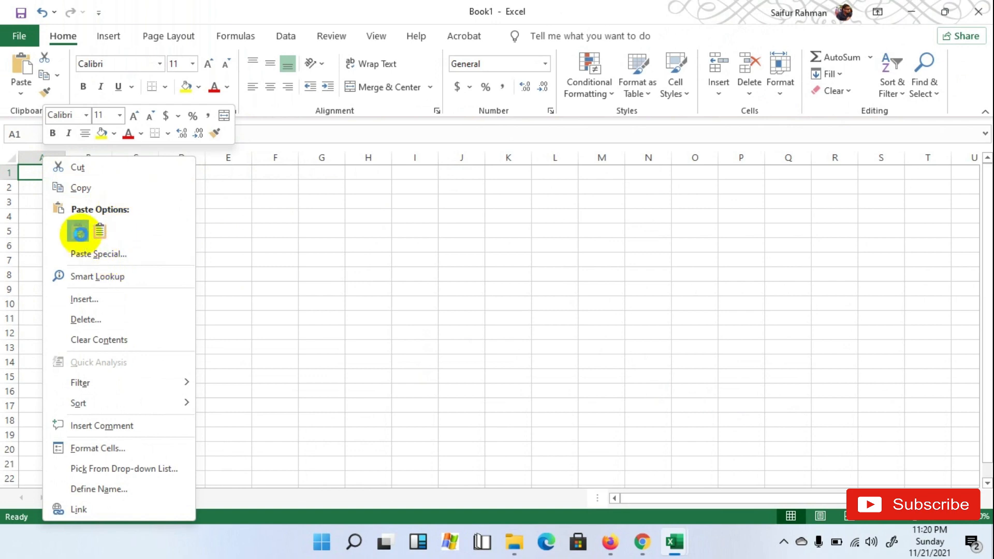
pyautogui.click(79, 232)
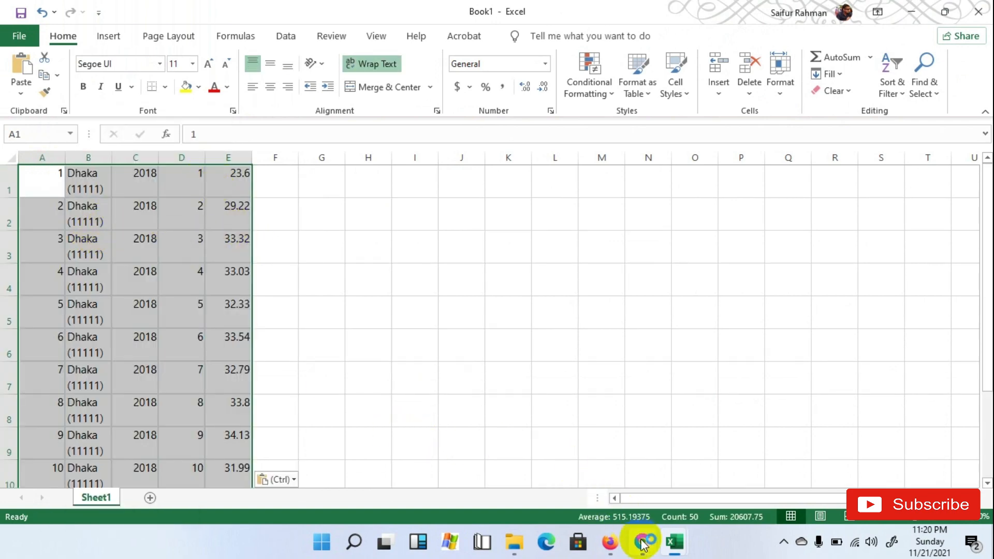
# - Copy rows 11 and 12 from the web table's next page and paste them below row 10
pyautogui.click(640, 541)
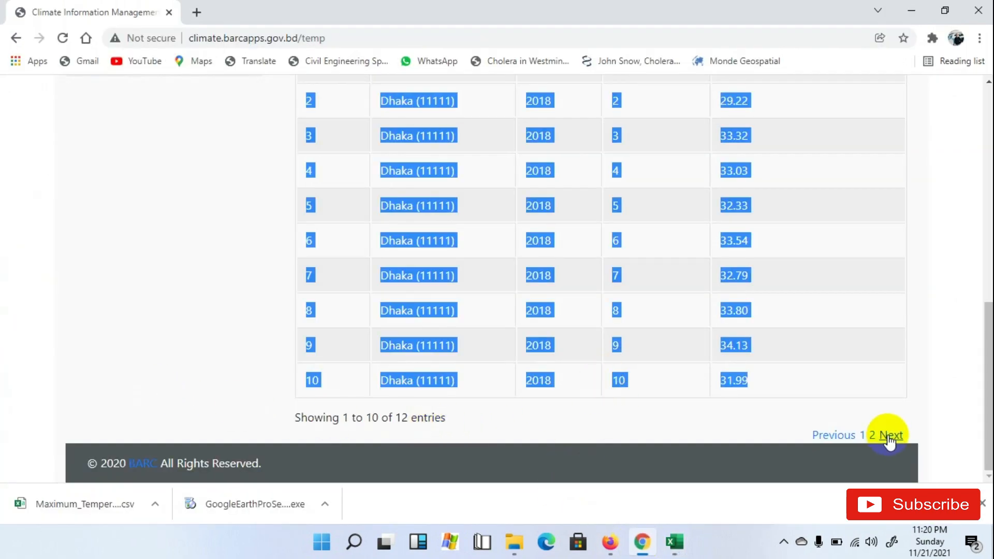
pyautogui.click(892, 435)
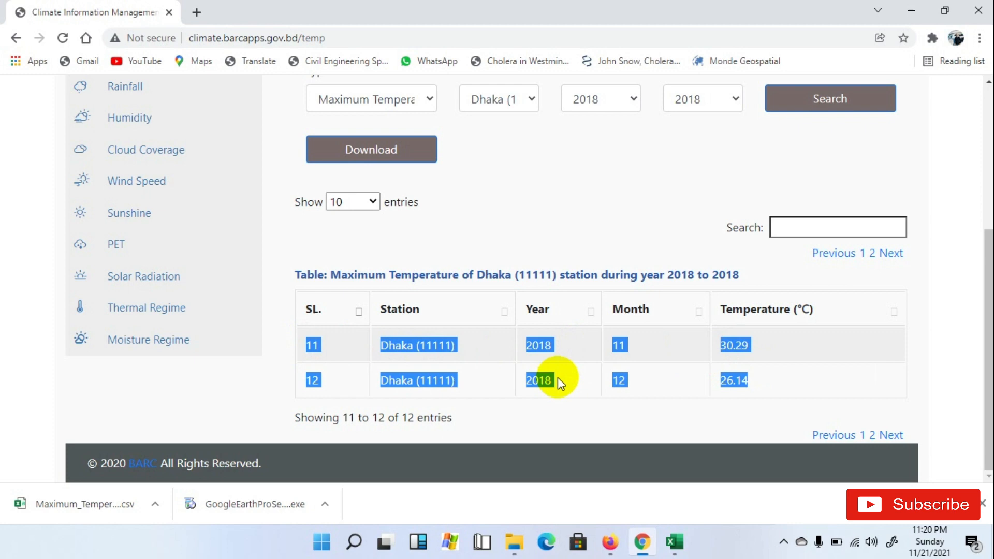
pyautogui.click(672, 541)
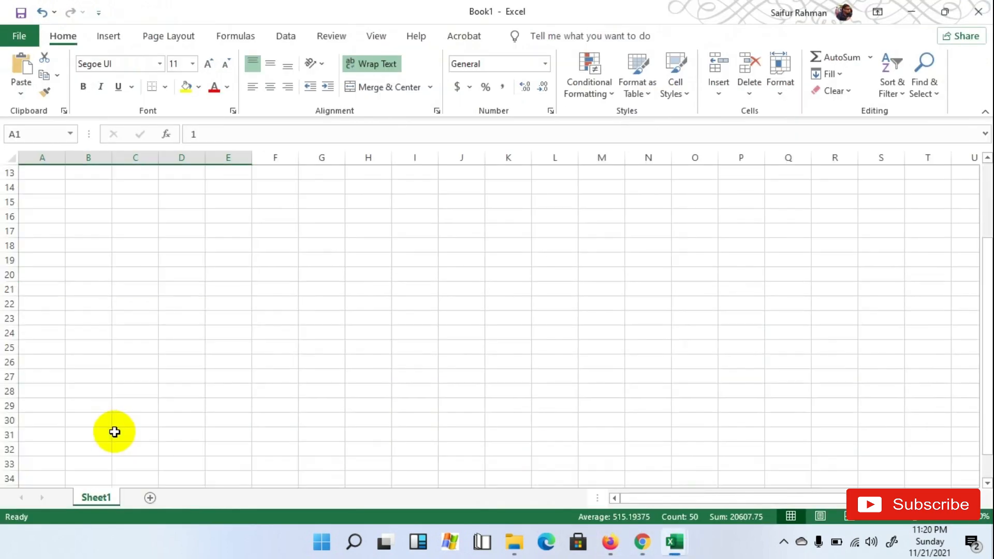
pyautogui.rightClick(41, 303)
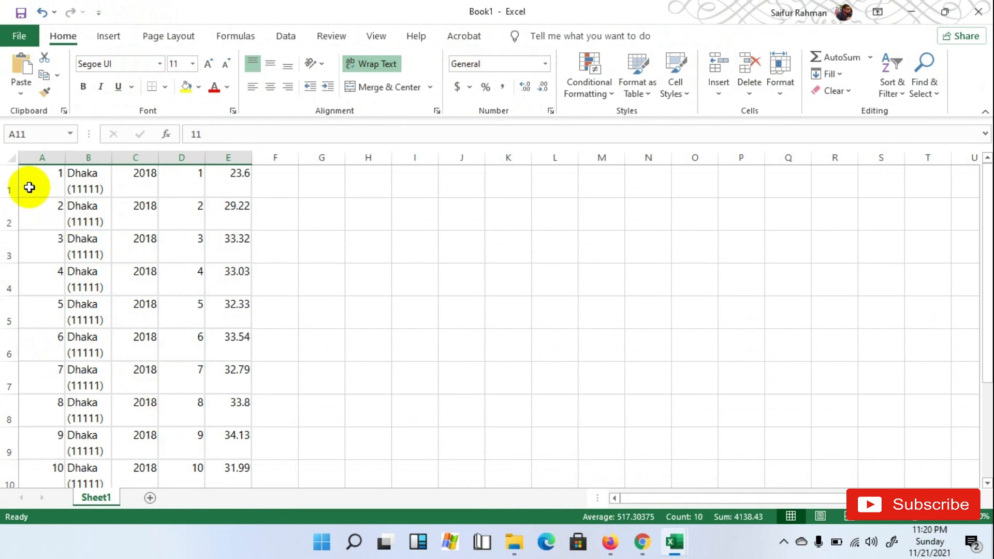
pyautogui.rightClick(29, 187)
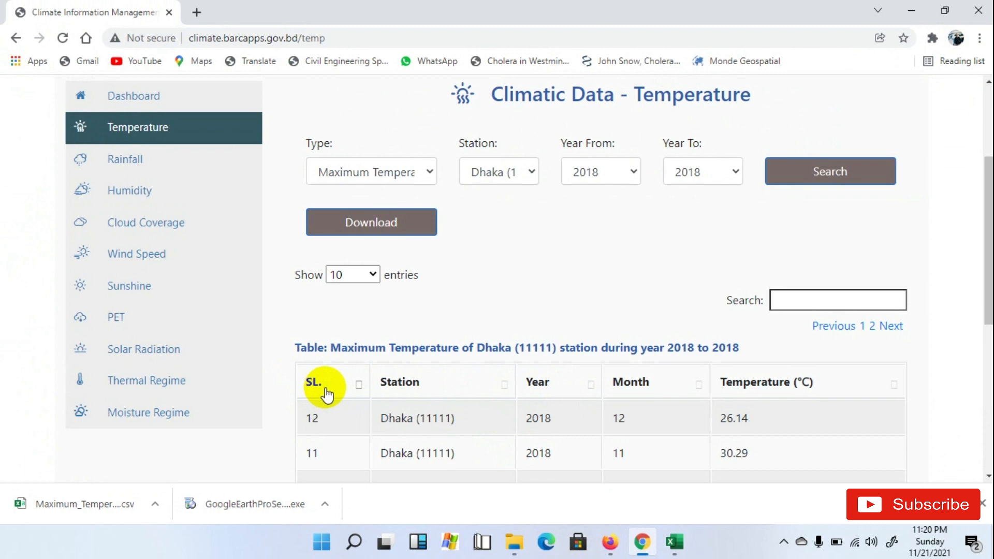
pyautogui.moveTo(584, 385)
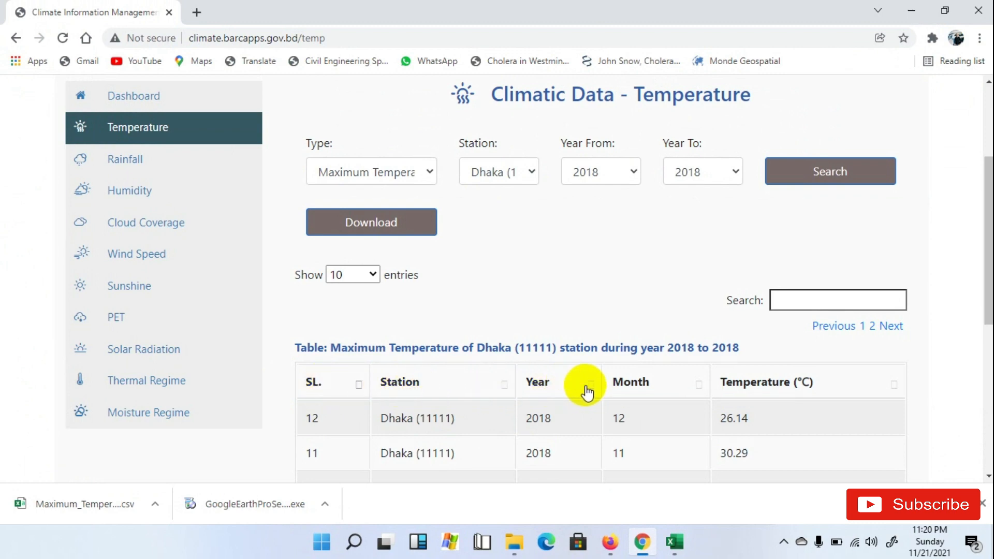
pyautogui.moveTo(674, 541)
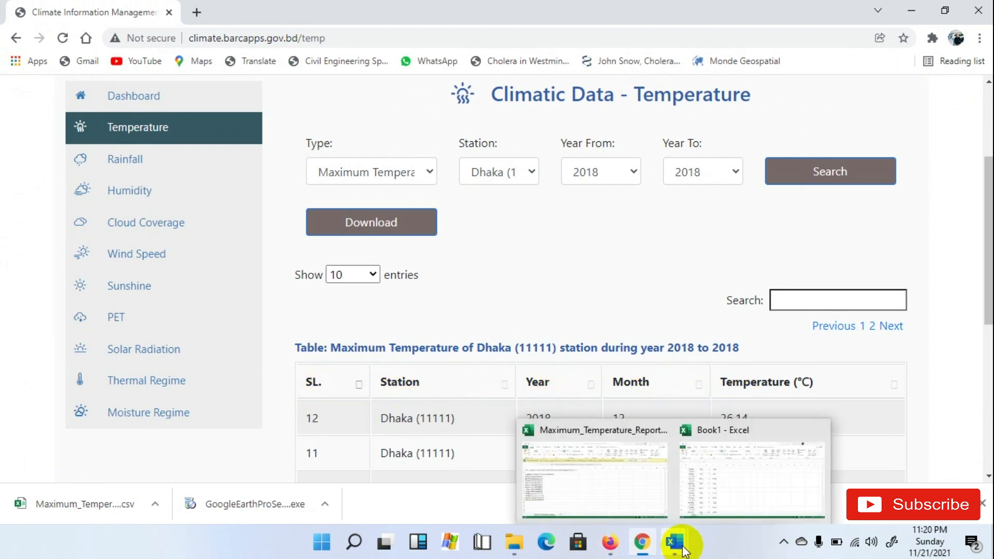
# - Enter the header row SL, Station, Year, Month, Temperature above the data
pyautogui.click(751, 475)
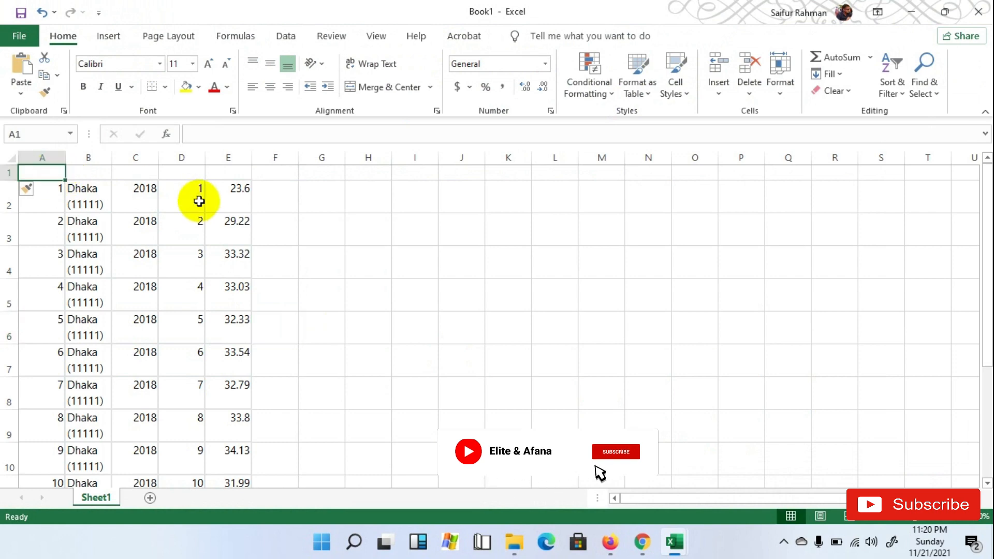
pyautogui.write('SL')
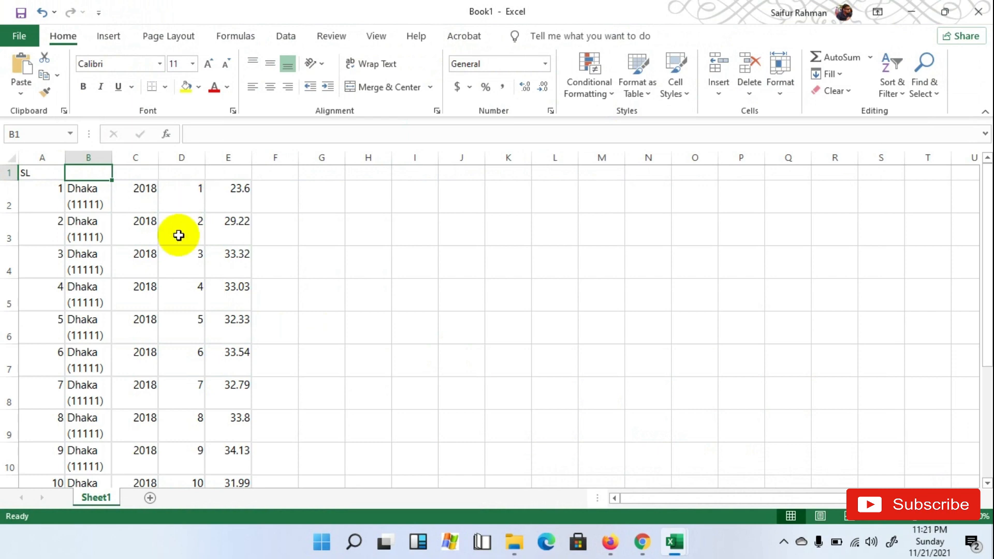
pyautogui.write('Station')
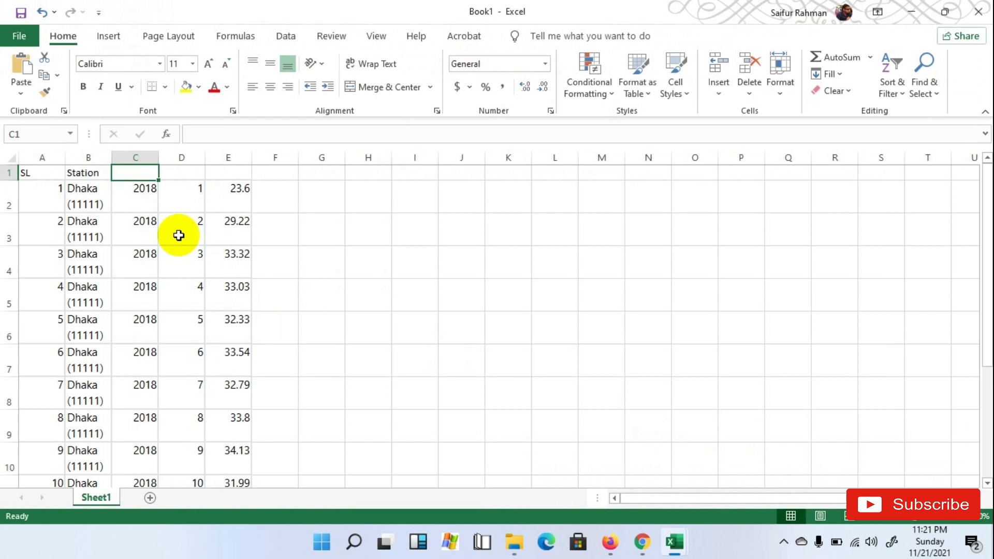
pyautogui.write('Year')
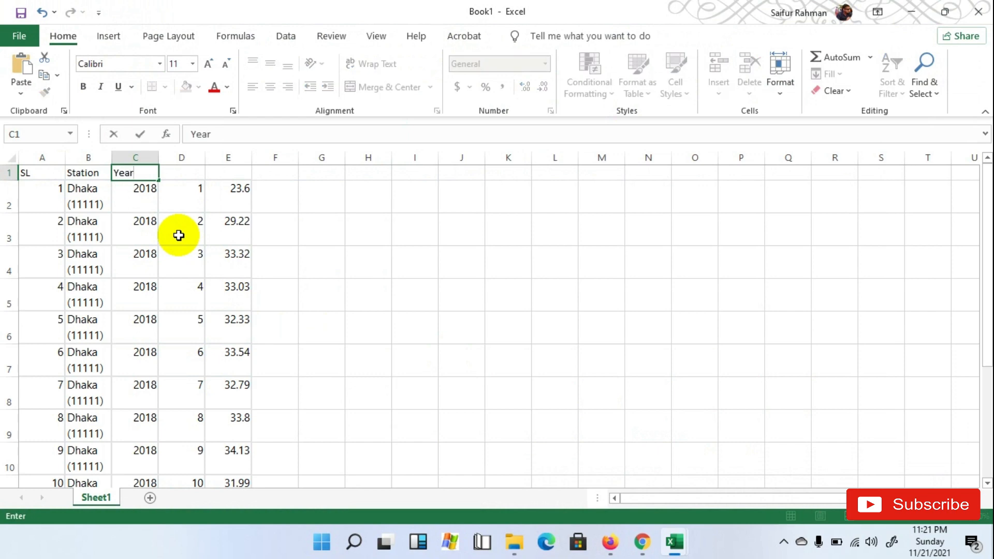
pyautogui.write('Mo')
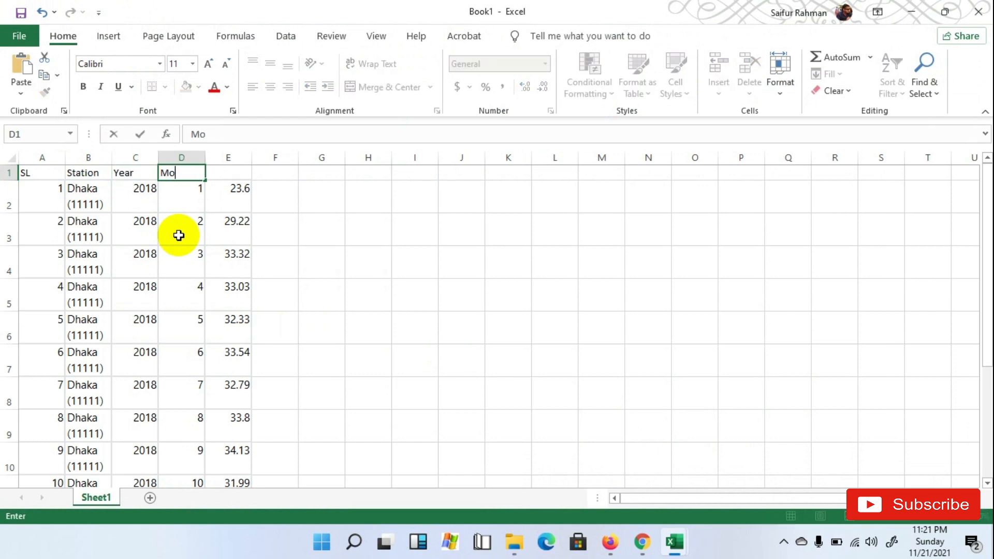
pyautogui.write('nth')
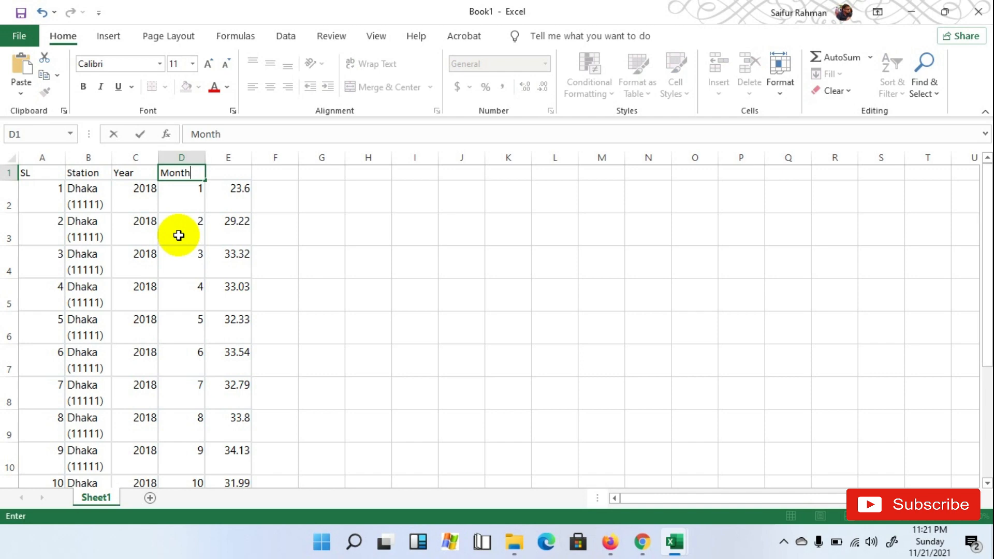
pyautogui.write('Tem')
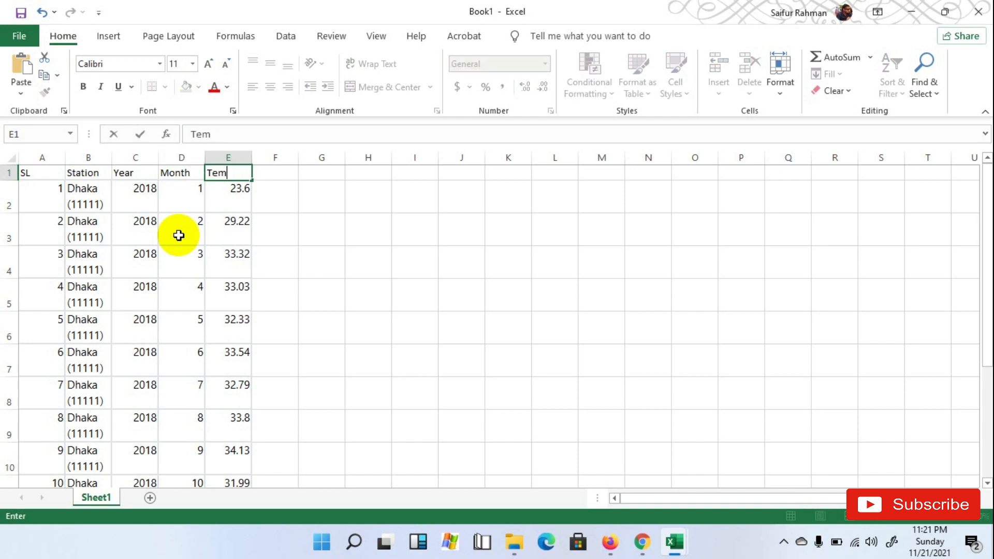
pyautogui.write('perature')
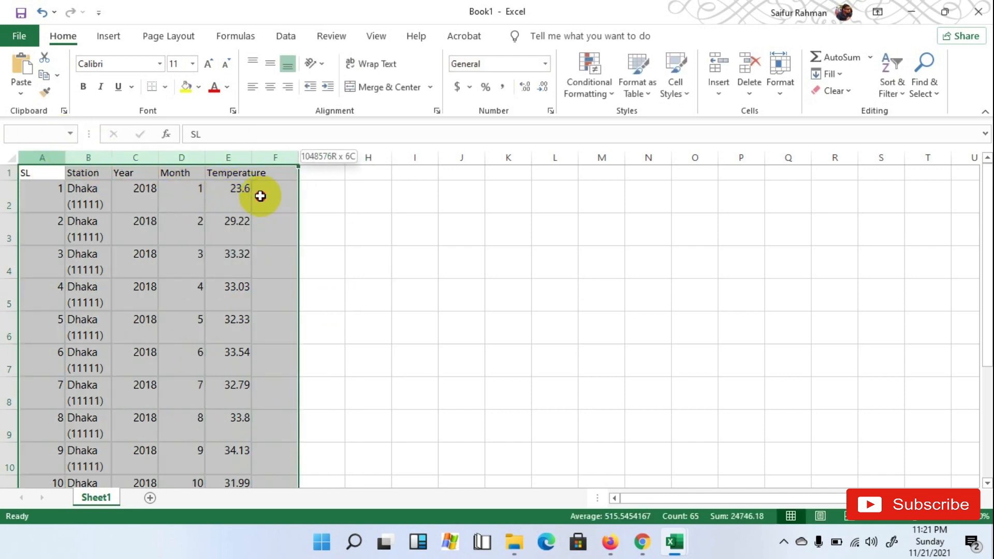
# - AutoFit the columns and widen Year, Month and Temperature for readability
pyautogui.click(274, 228)
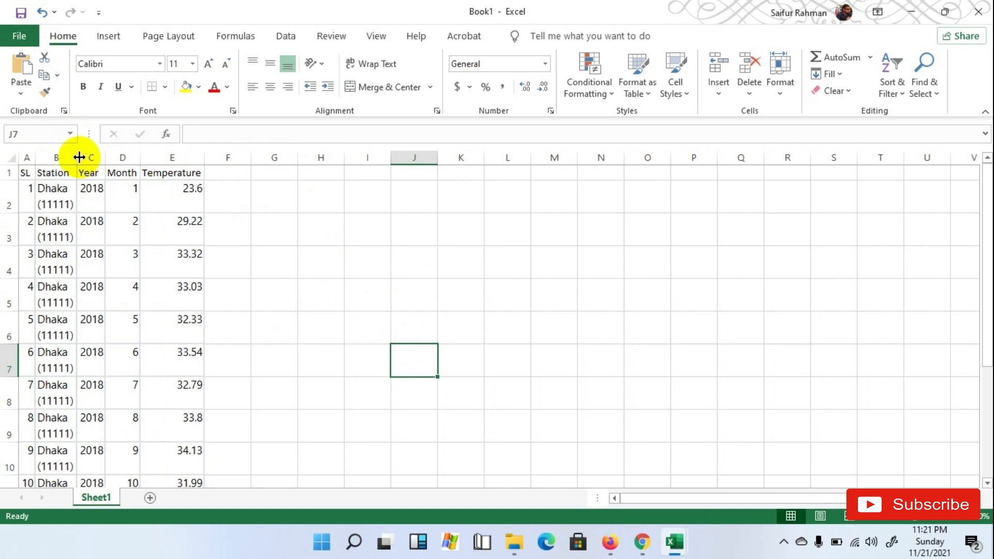
pyautogui.moveTo(79, 157); pyautogui.dragTo(99, 157)
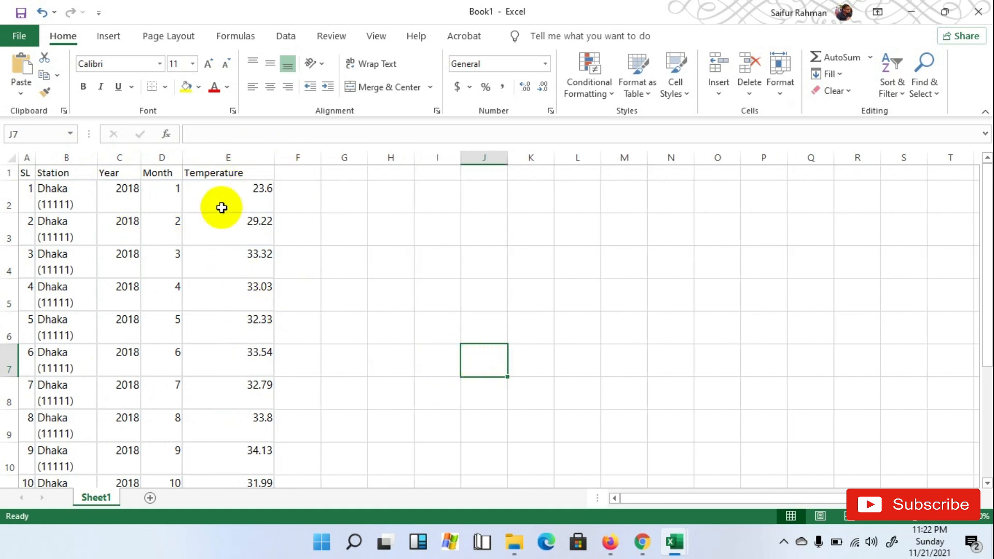
# - Save the table to the Desktop as 'Maximum Temp 2018 Dhaka' in CSV (Comma delimited) format
pyautogui.click(18, 35)
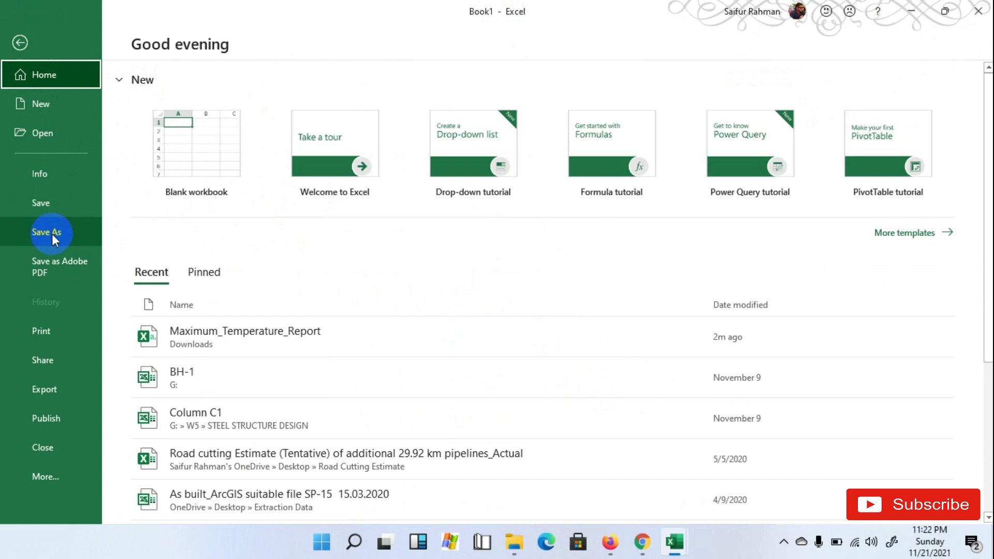
pyautogui.click(47, 232)
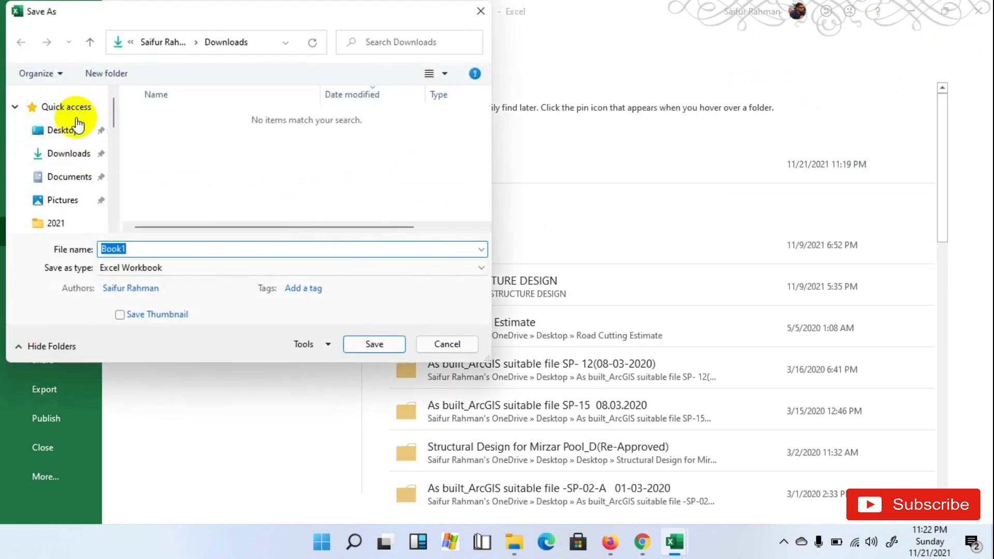
pyautogui.click(62, 131)
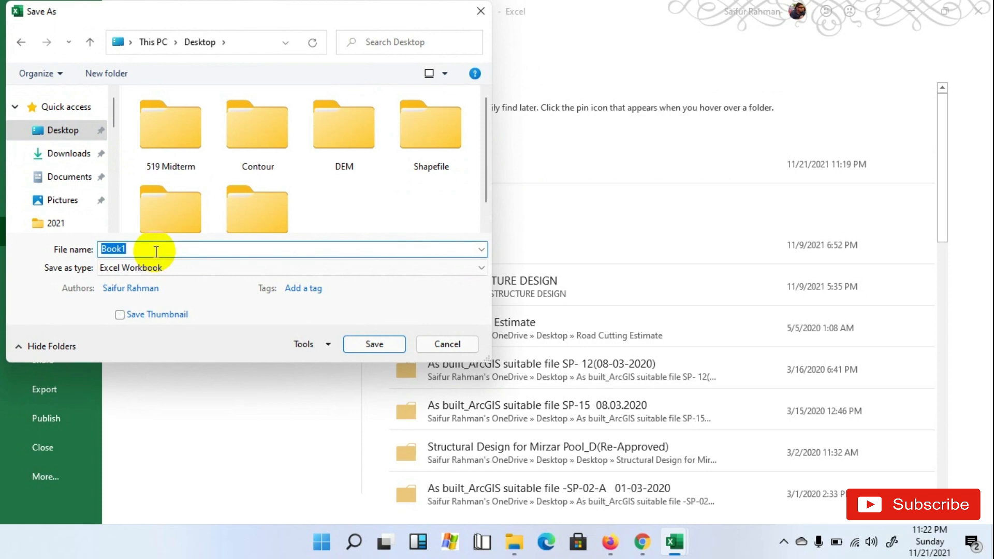
pyautogui.write('Maximum Temp')
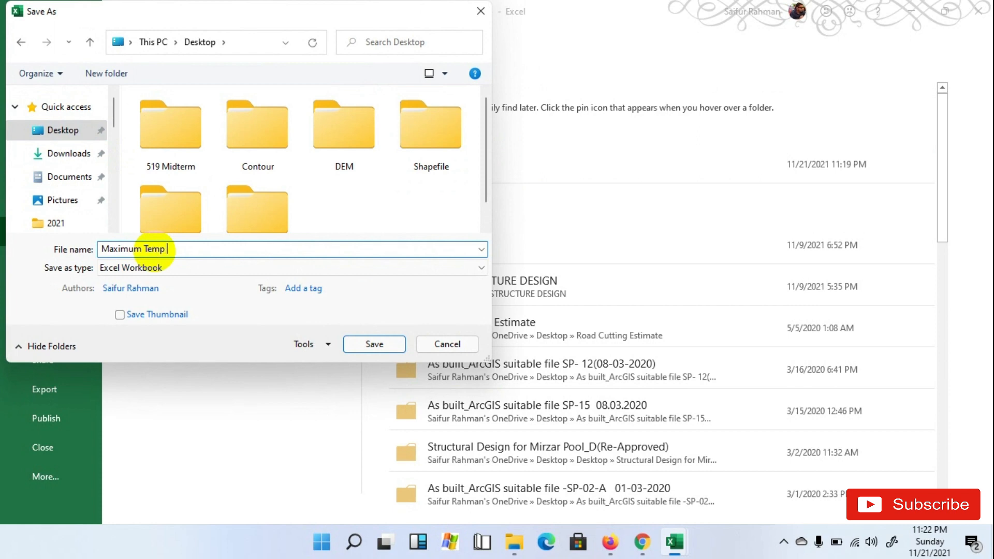
pyautogui.write('2018 D')
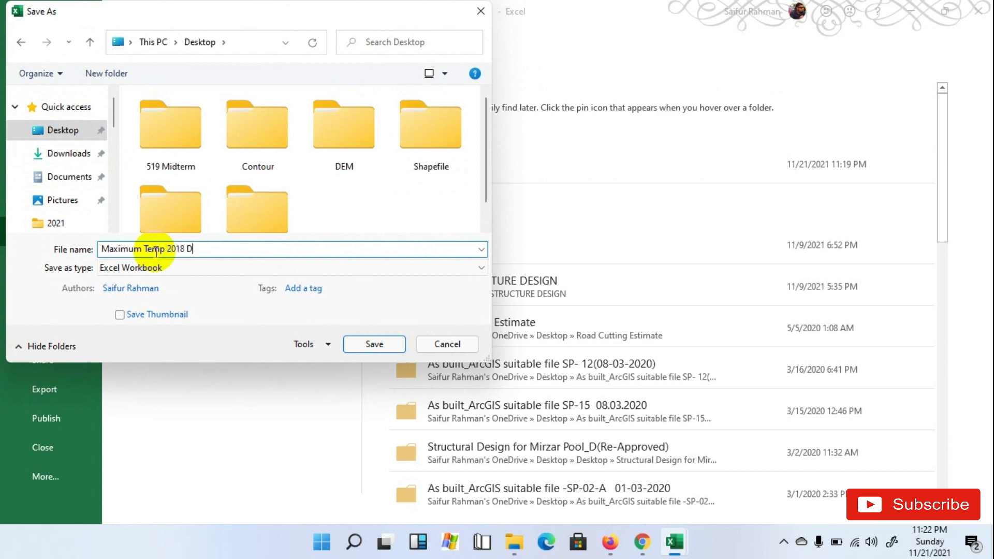
pyautogui.write('haka')
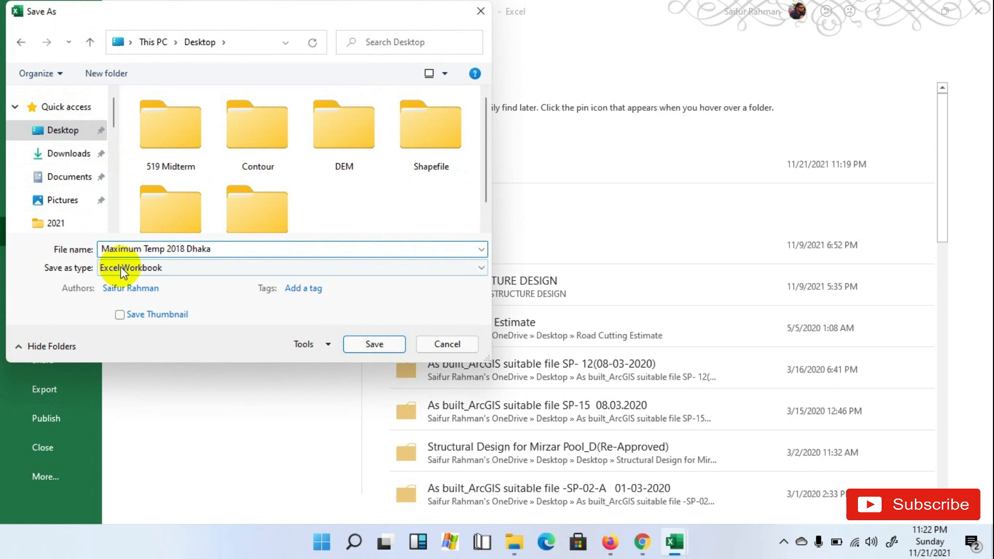
pyautogui.click(290, 267)
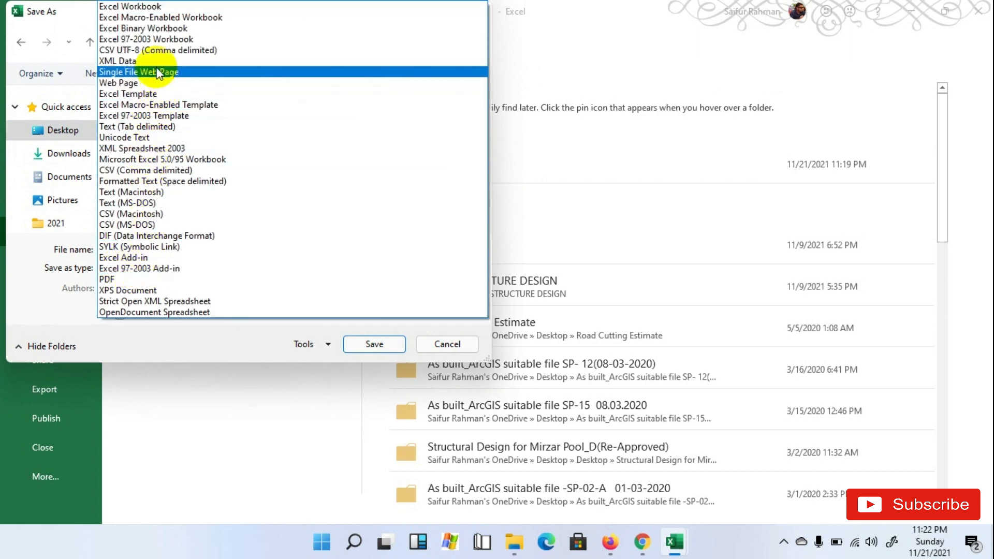
pyautogui.moveTo(152, 170)
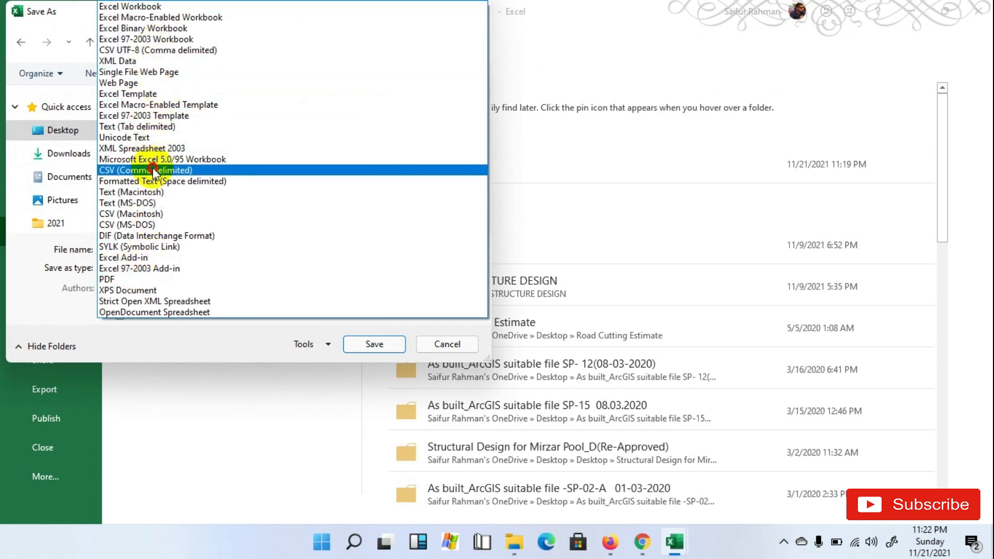
pyautogui.click(145, 170)
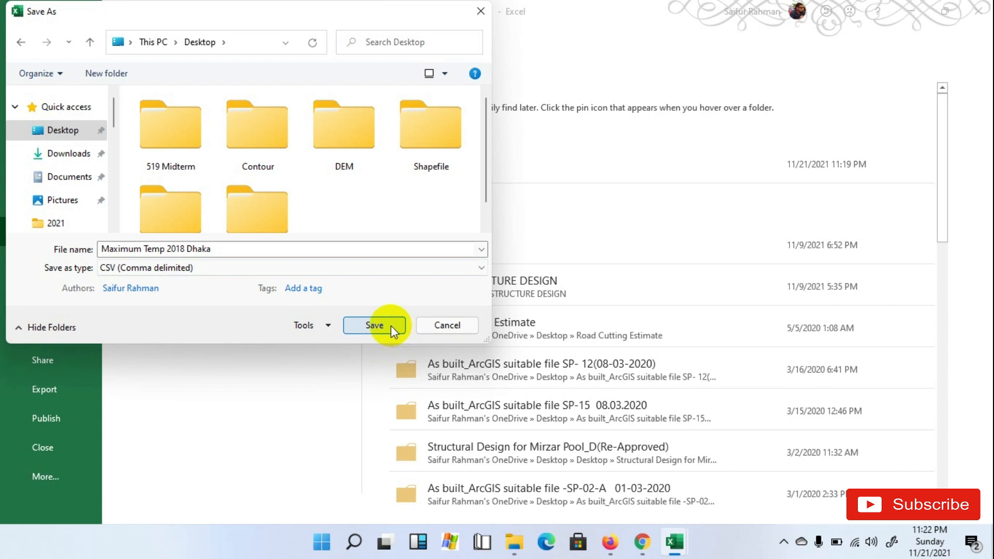
pyautogui.click(373, 325)
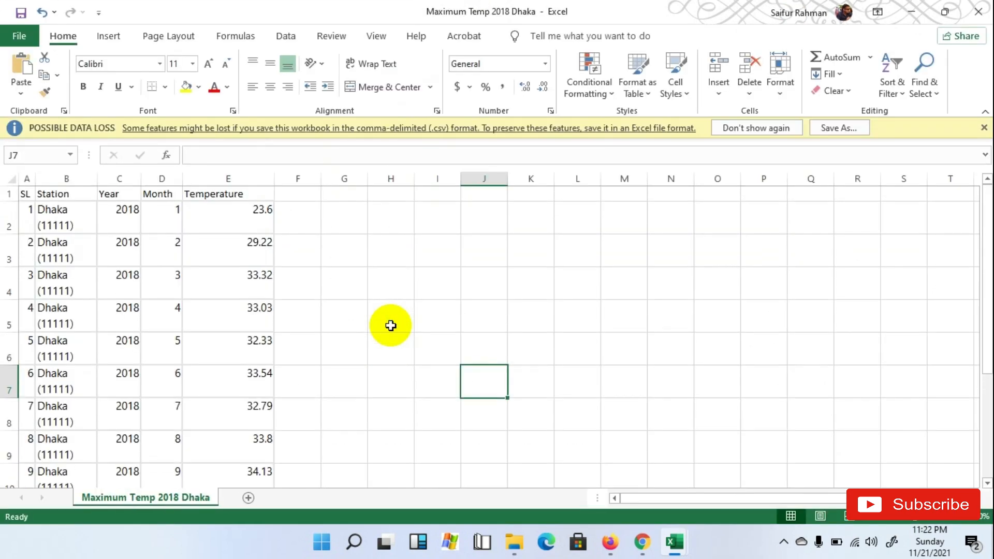
# - Insert a line-with-markers chart from D1:E13 via Recommended Charts
pyautogui.click(437, 283)
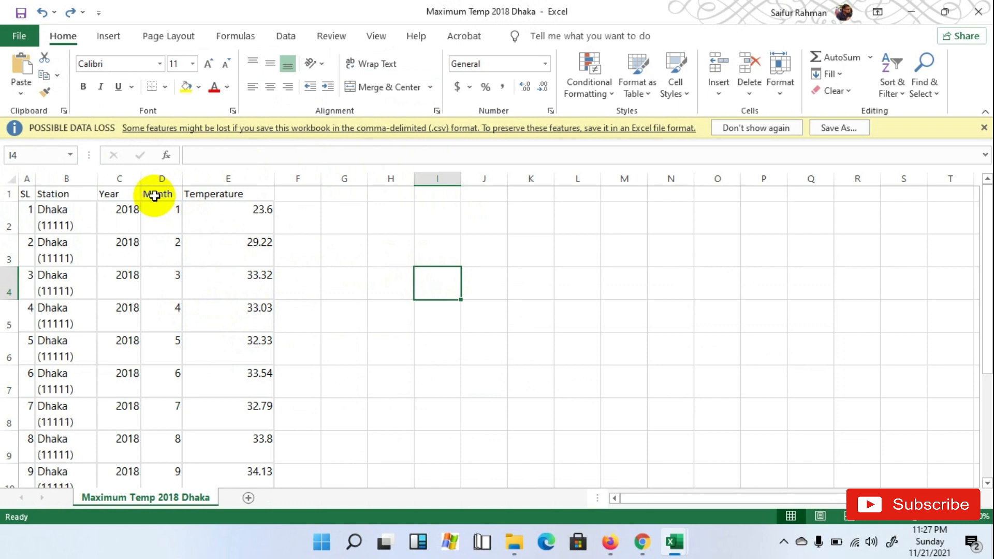
pyautogui.moveTo(156, 194); pyautogui.dragTo(251, 478)
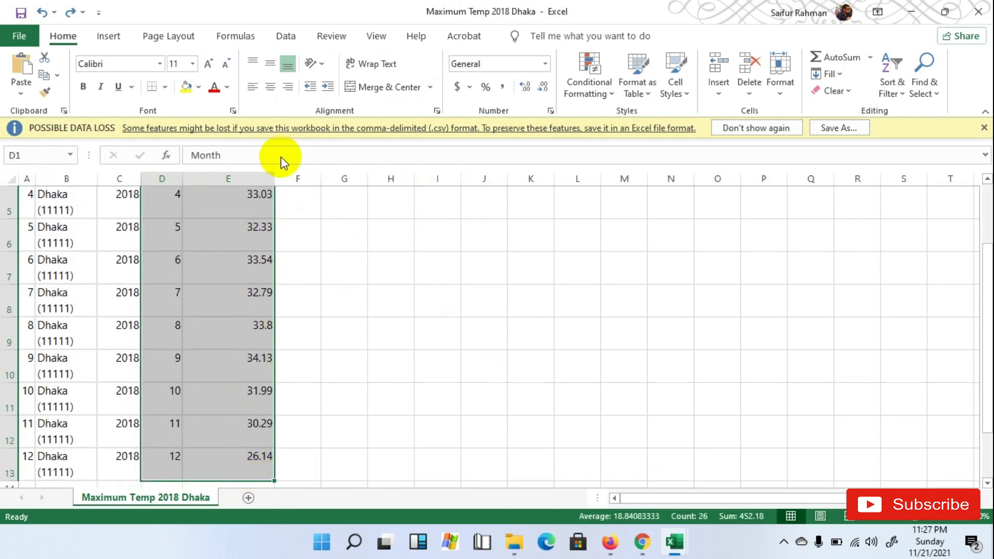
pyautogui.click(109, 36)
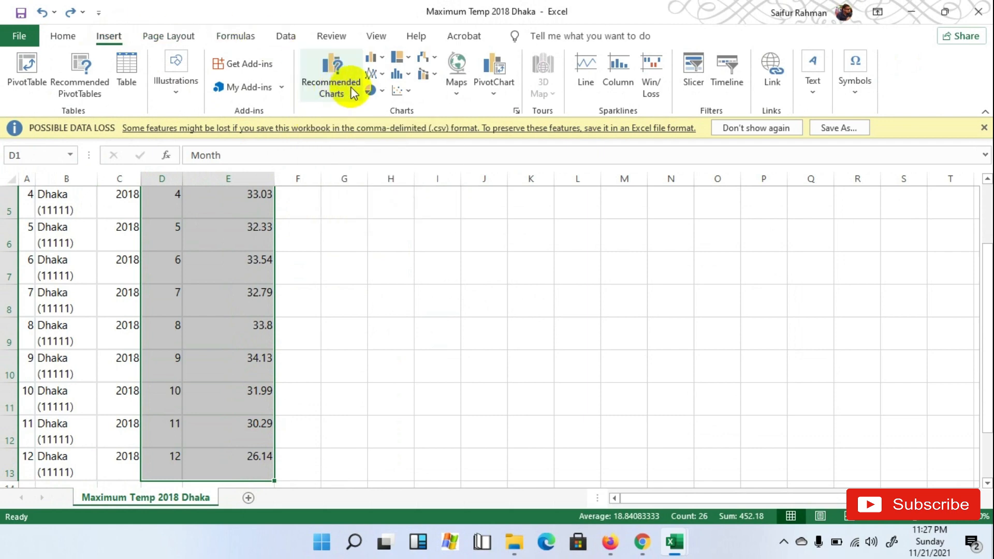
pyautogui.click(330, 73)
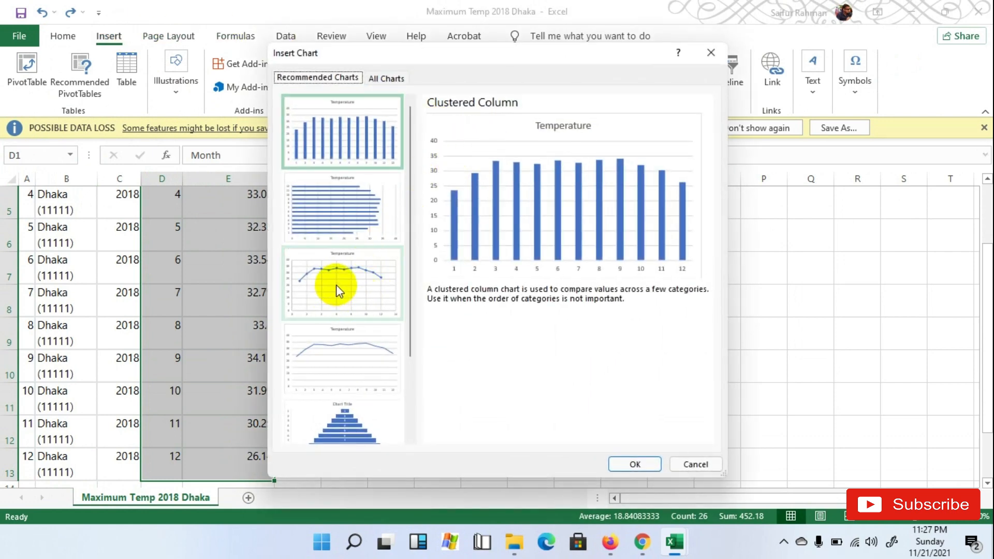
pyautogui.click(633, 463)
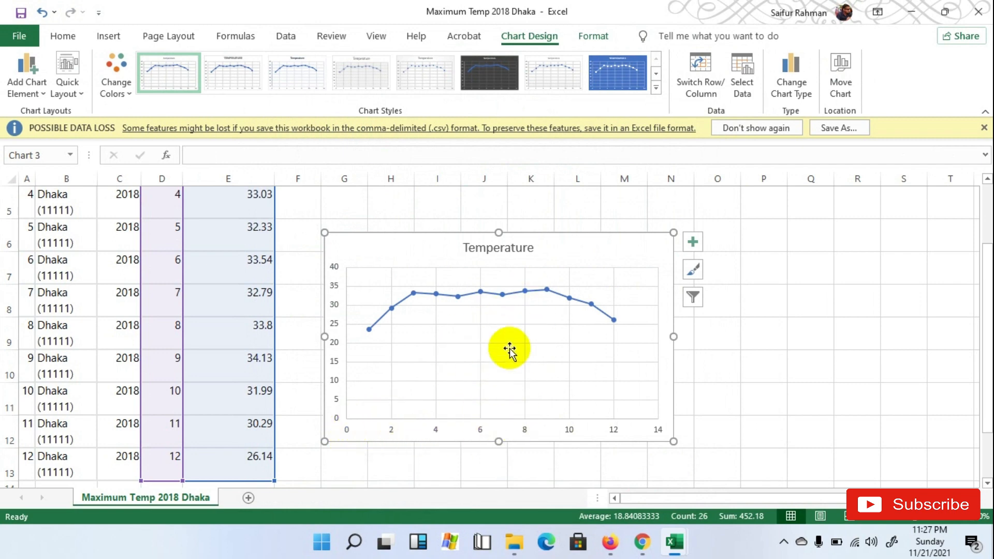
pyautogui.moveTo(513, 370)
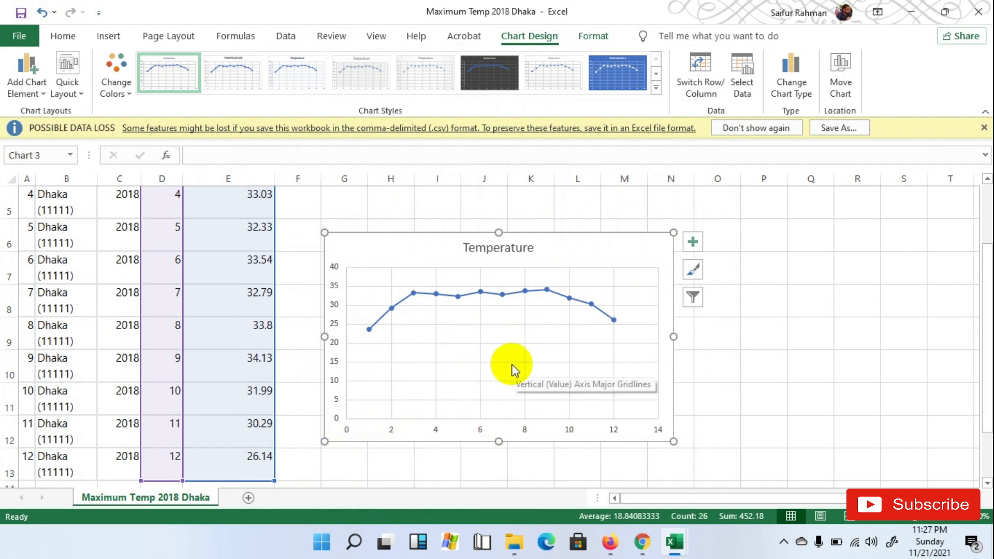
# - Add axis titles, data labels and a linear trendline to the Temperature chart via Chart Elements
pyautogui.click(693, 269)
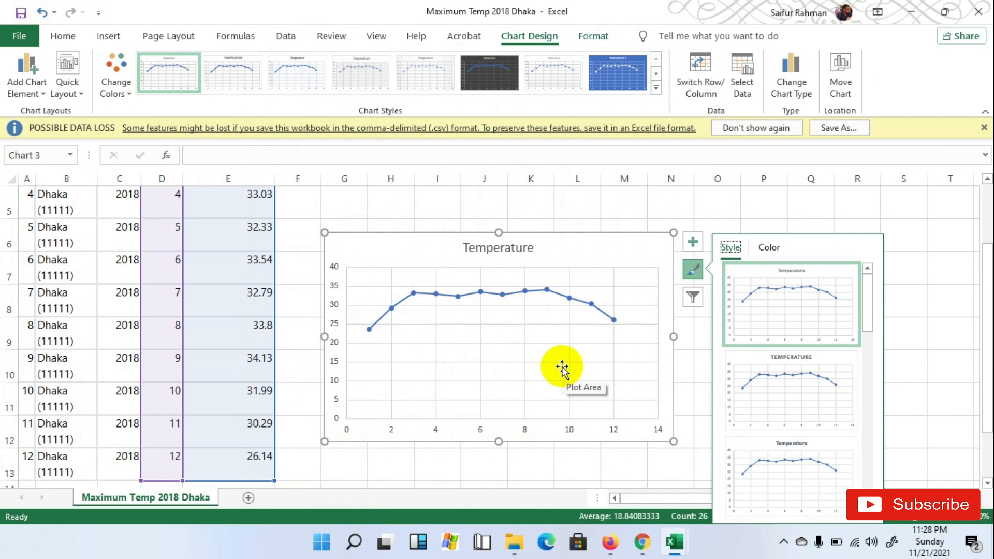
pyautogui.moveTo(563, 358)
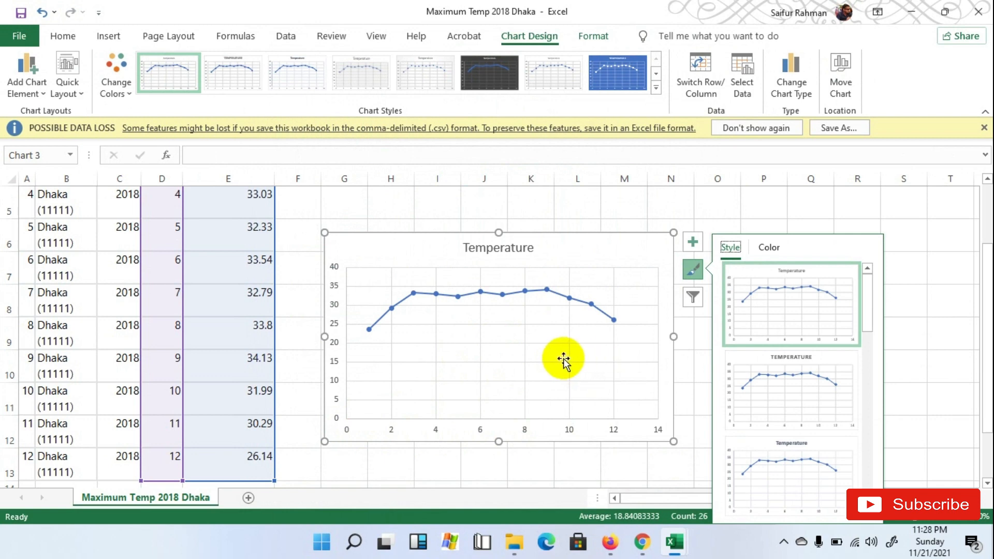
pyautogui.moveTo(524, 439)
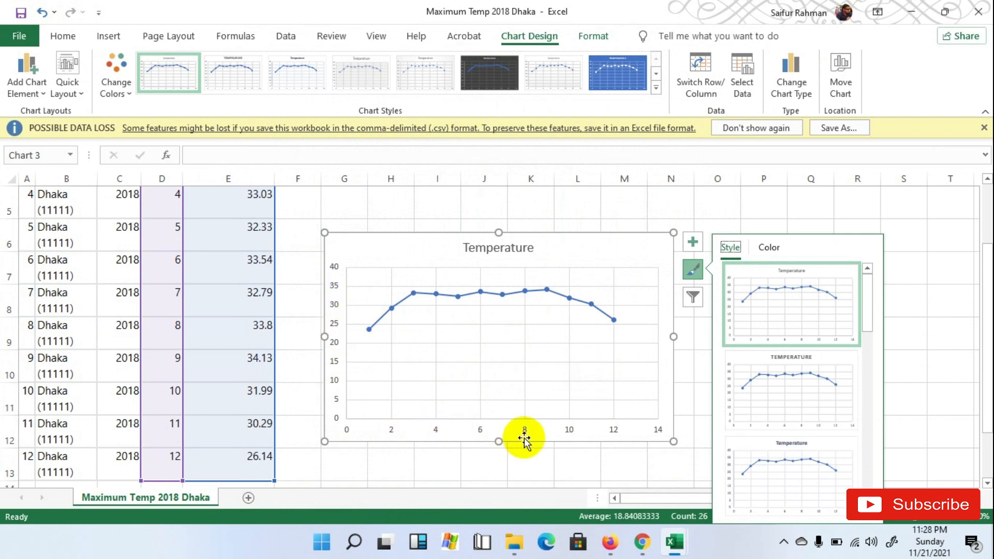
pyautogui.moveTo(693, 242)
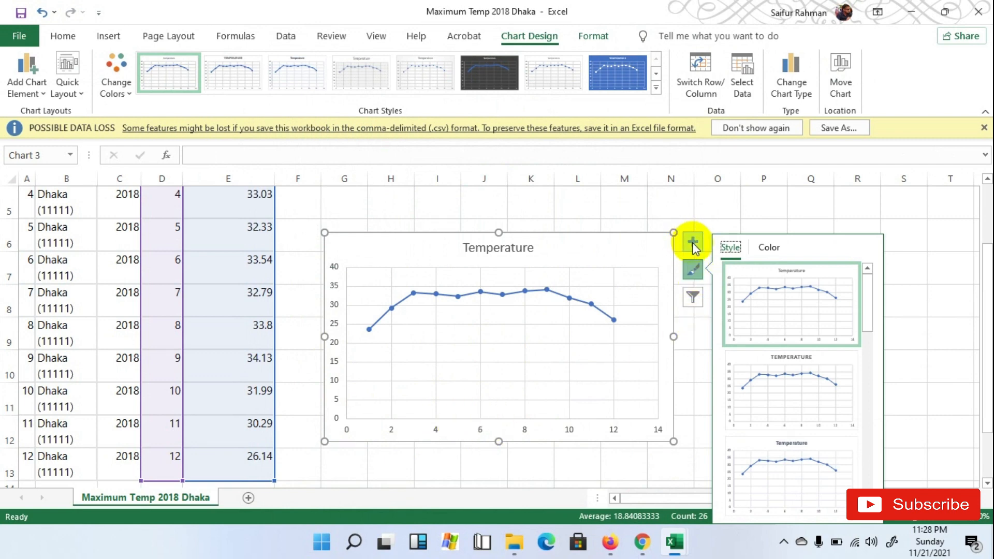
pyautogui.click(692, 242)
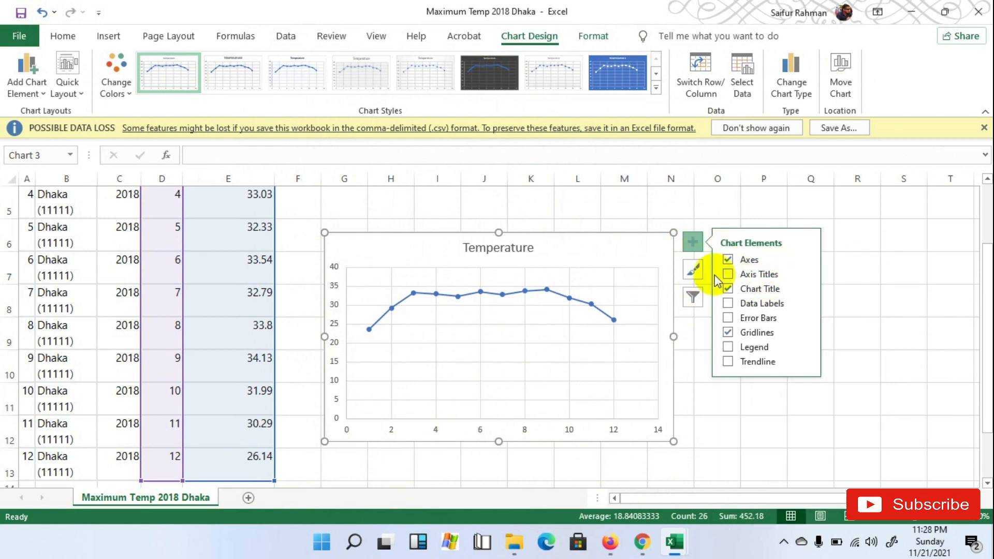
pyautogui.click(727, 273)
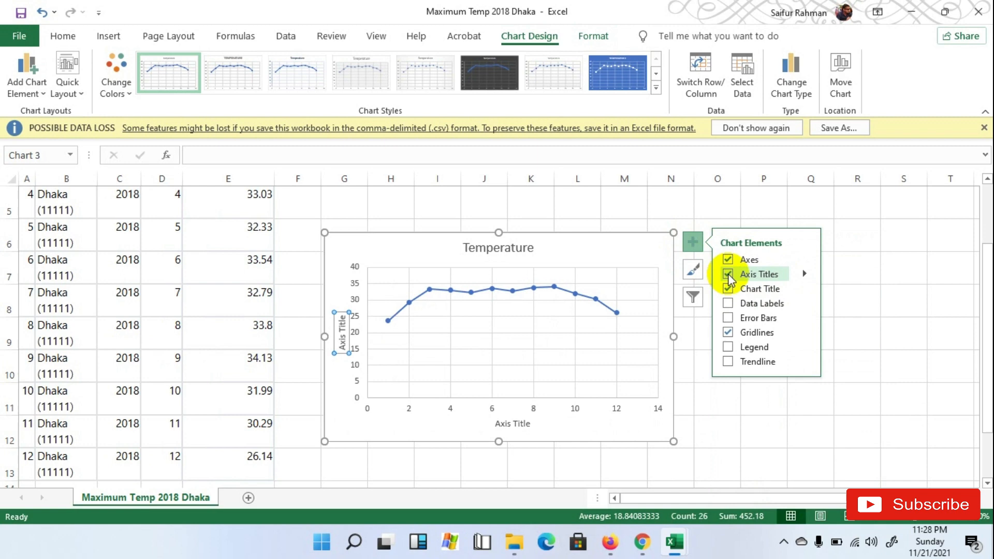
pyautogui.click(728, 304)
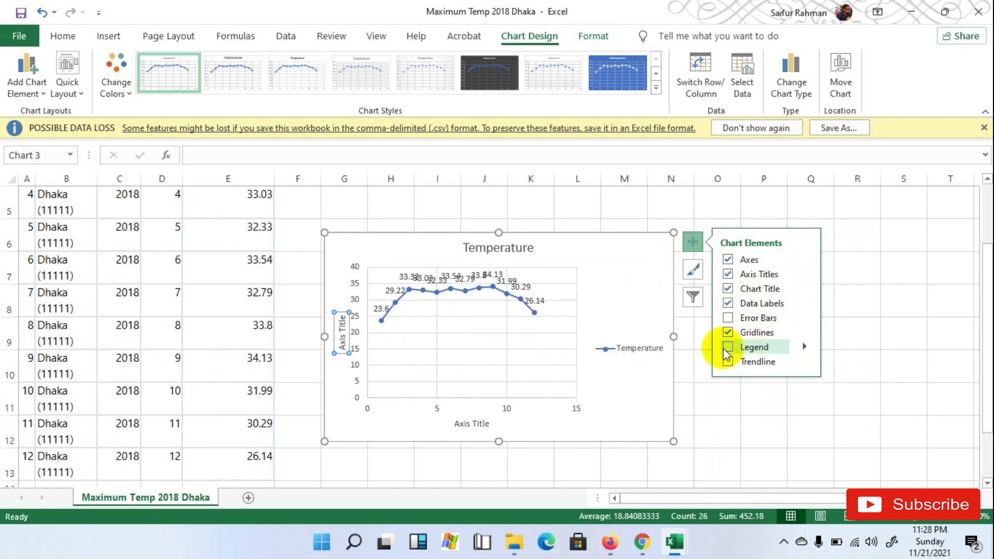
pyautogui.click(728, 361)
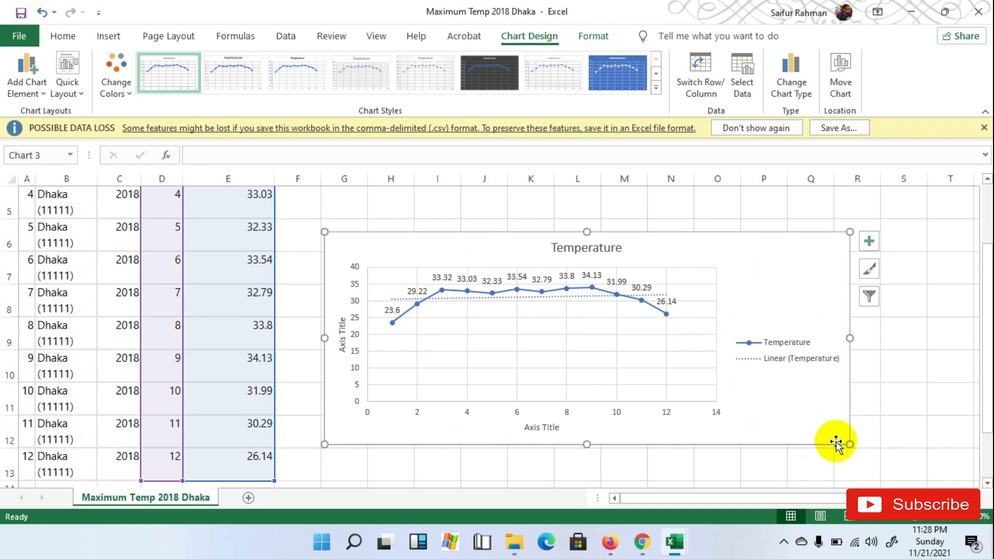
pyautogui.click(540, 426)
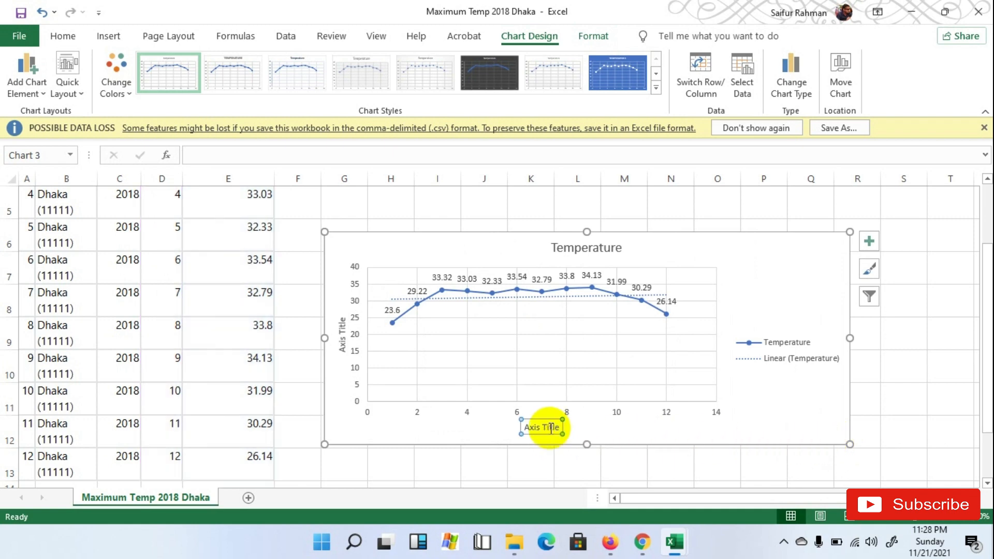